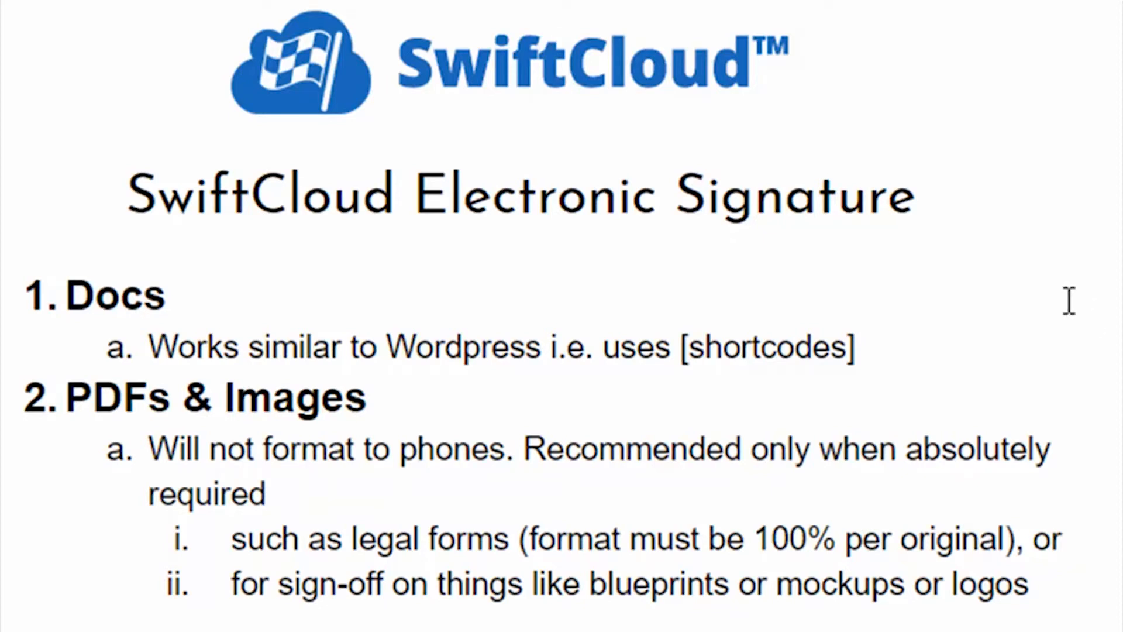
mouse_move(1047, 296)
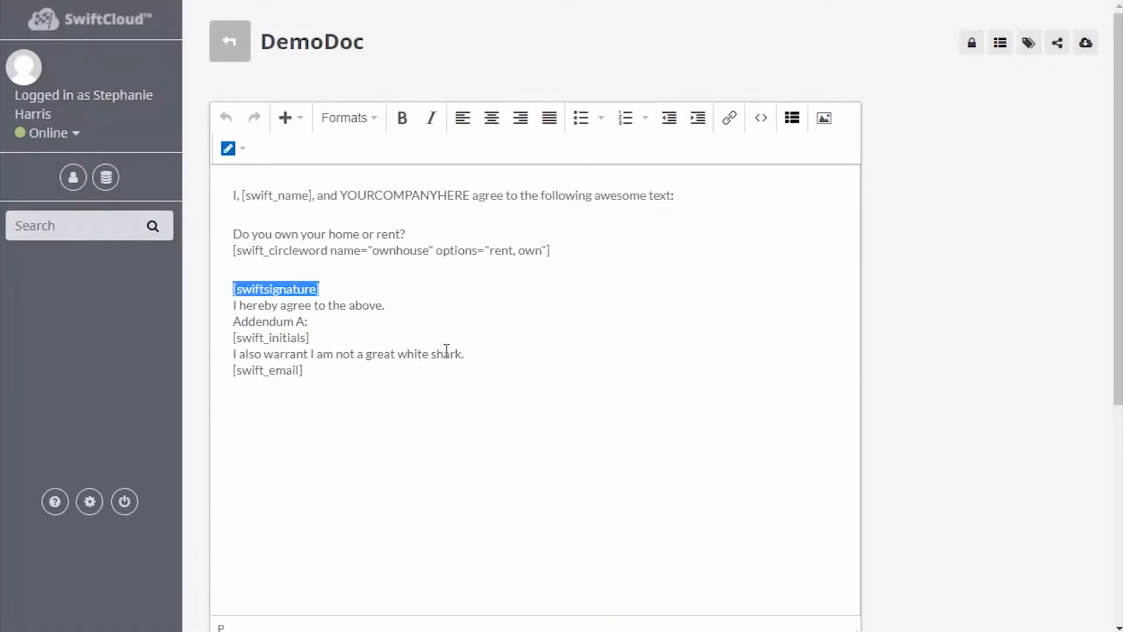
mouse_move(543, 333)
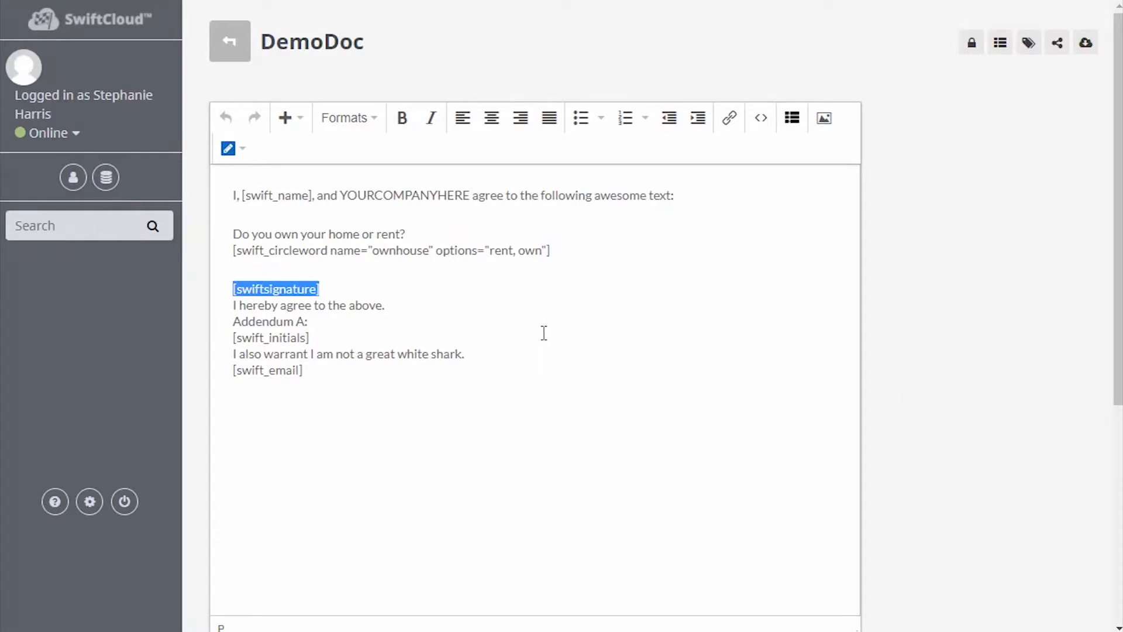
mouse_move(452, 319)
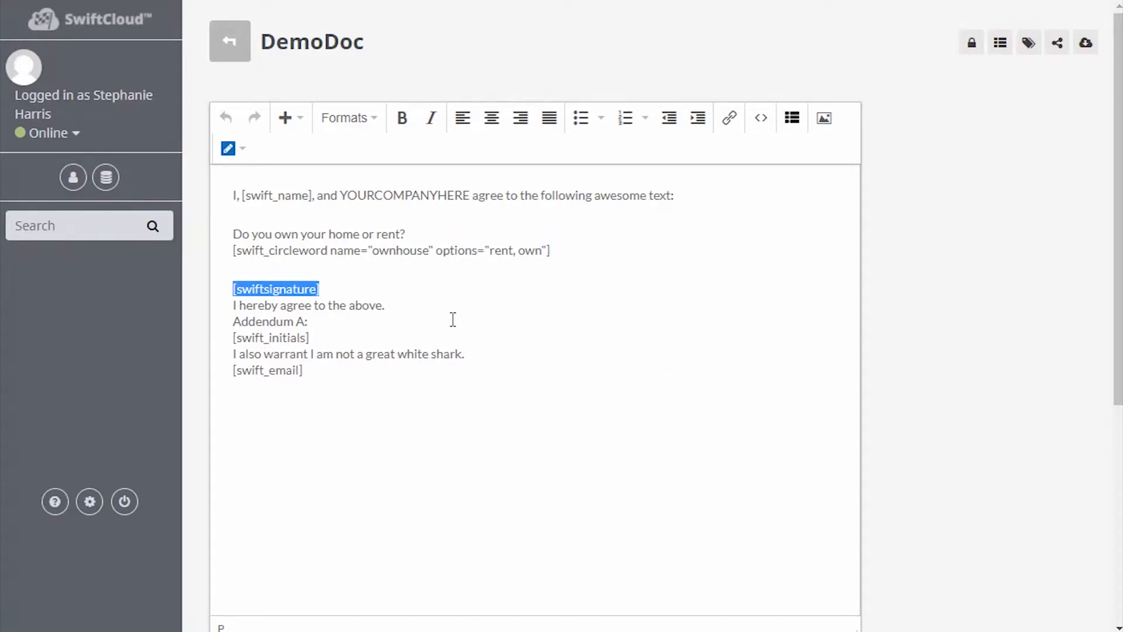
mouse_move(687, 327)
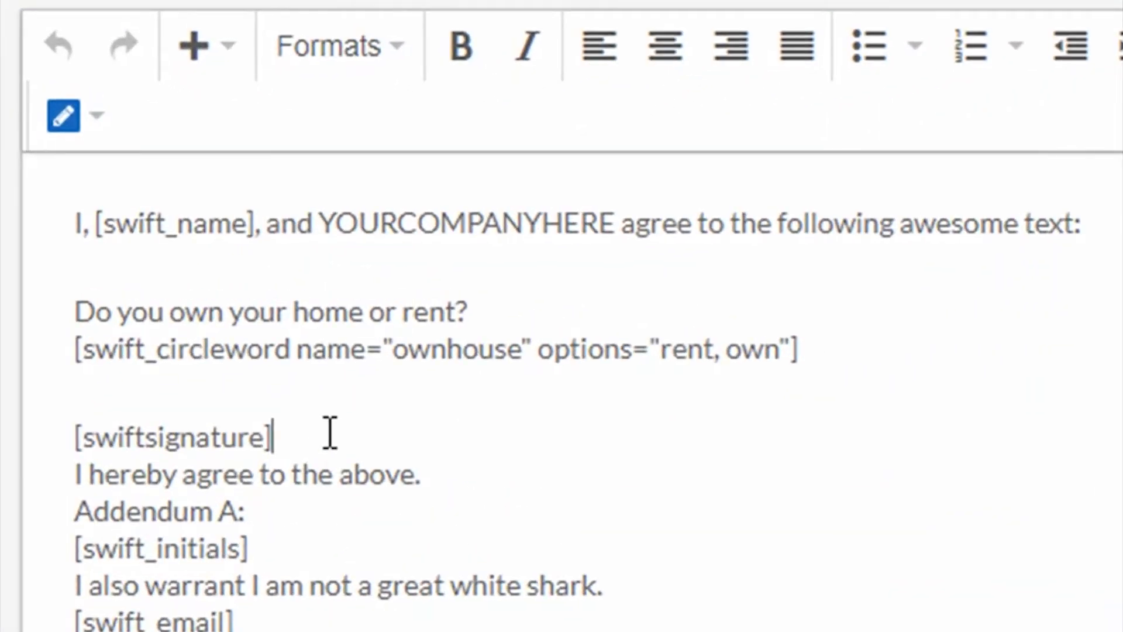
- Select the sample thanks message text after the signature shortcode
double_click(172, 437)
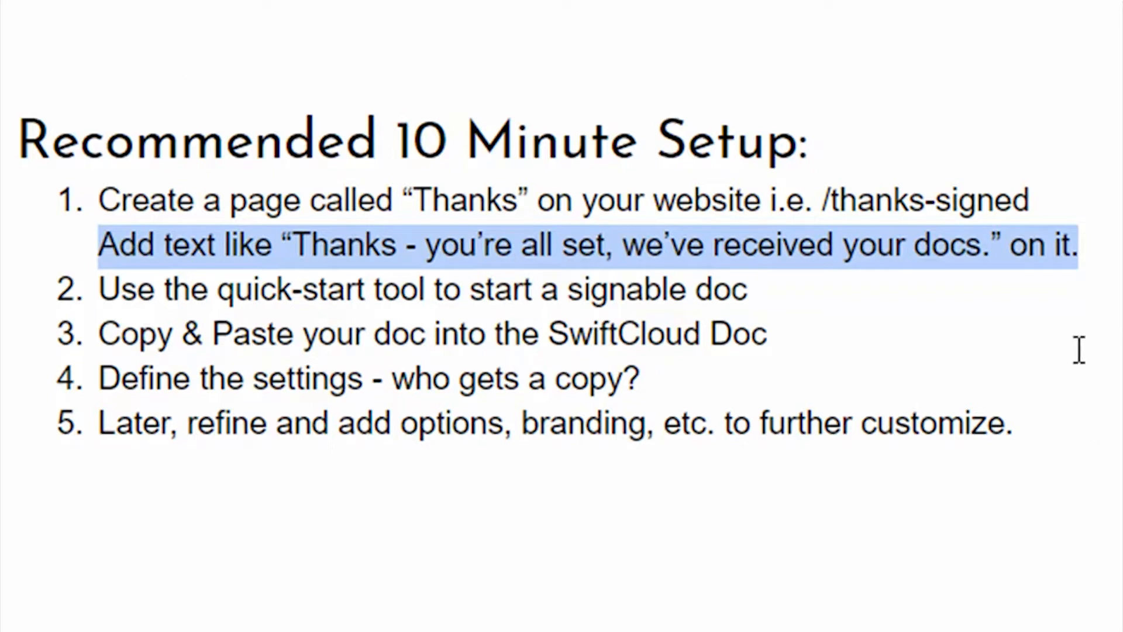
mouse_move(1063, 387)
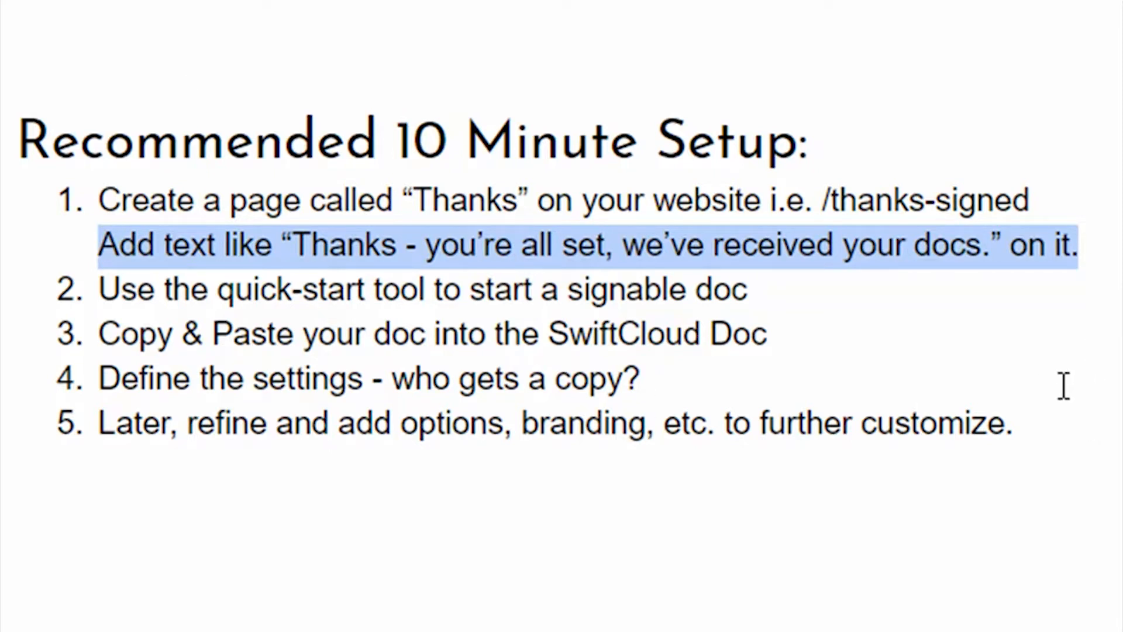
mouse_move(686, 304)
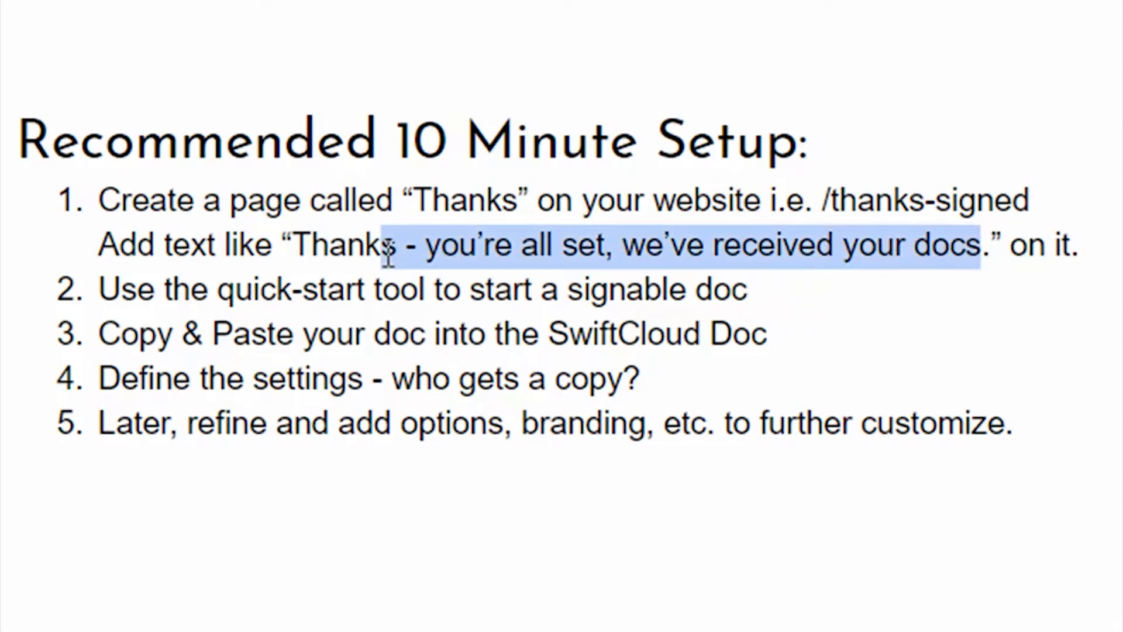
drag(386, 245, 293, 245)
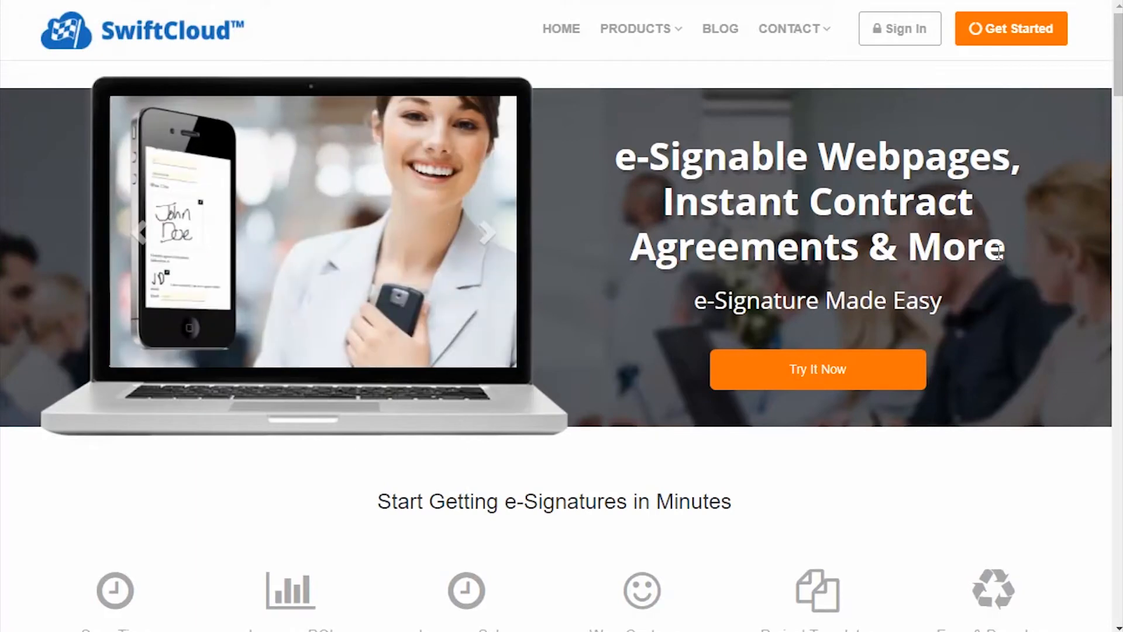
- Show the homepage pricing table at its 10 Years rates
scroll(down, 3)
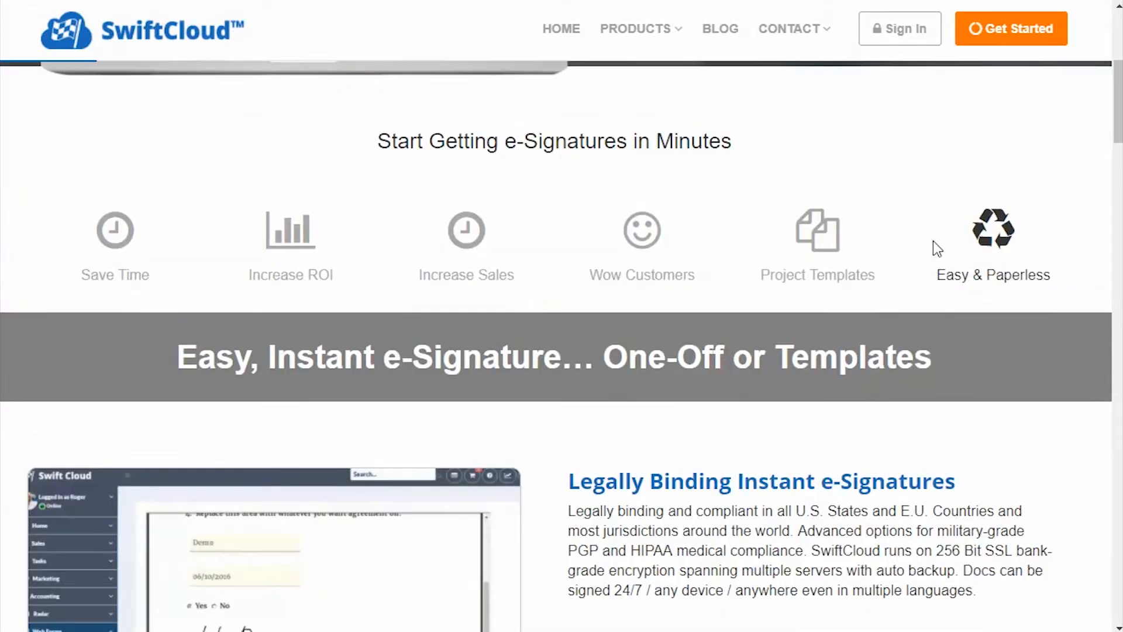
scroll(down, 3)
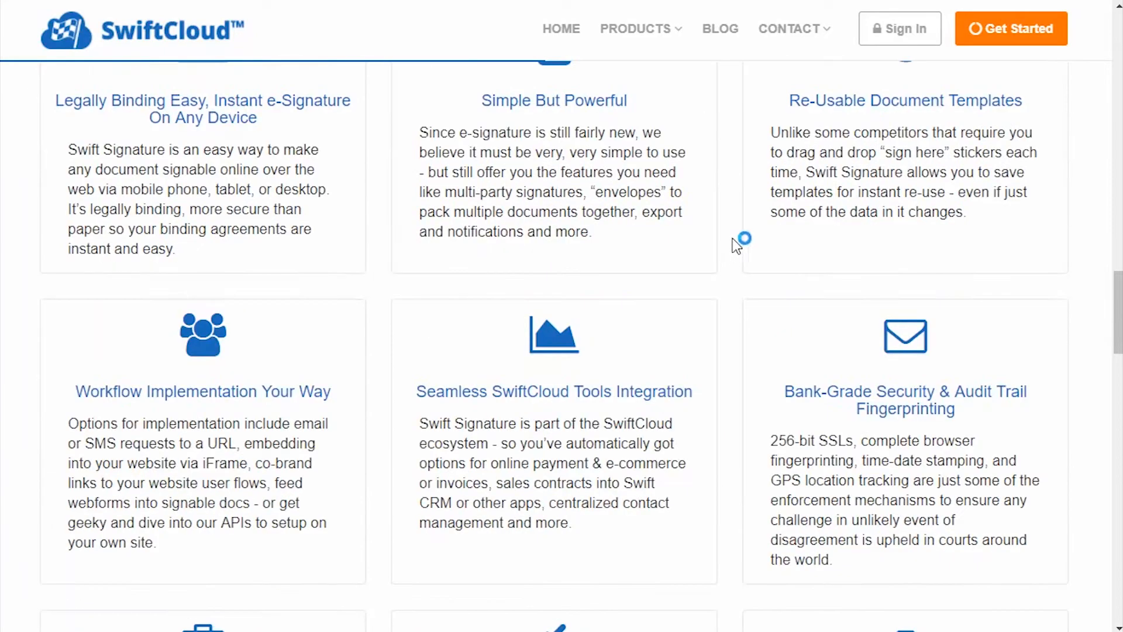
scroll(down, 3)
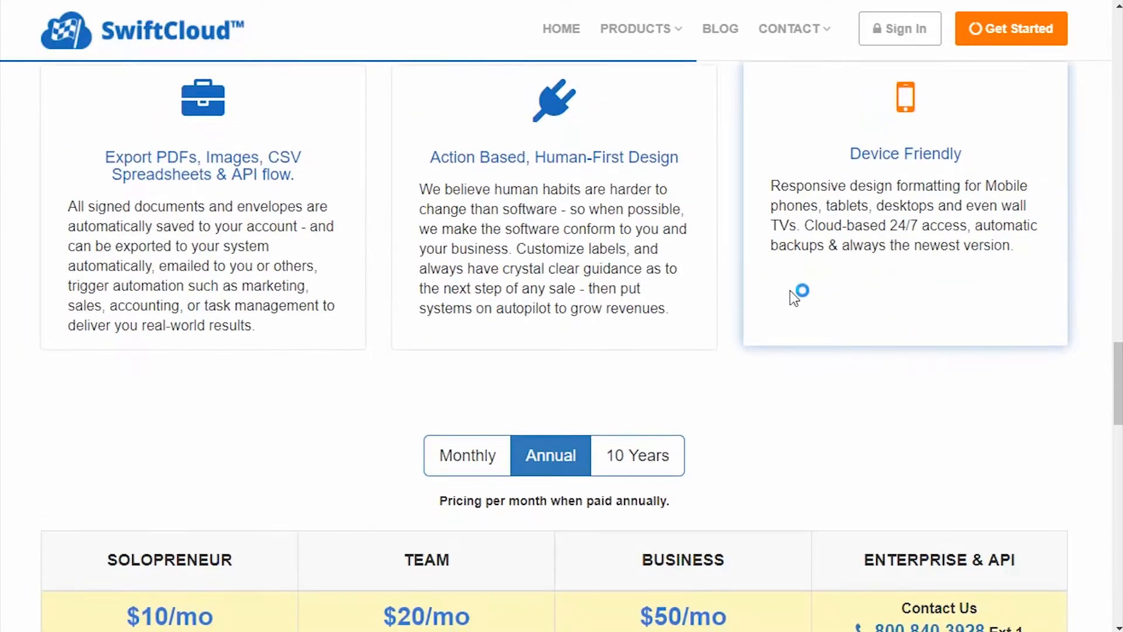
scroll(down, 3)
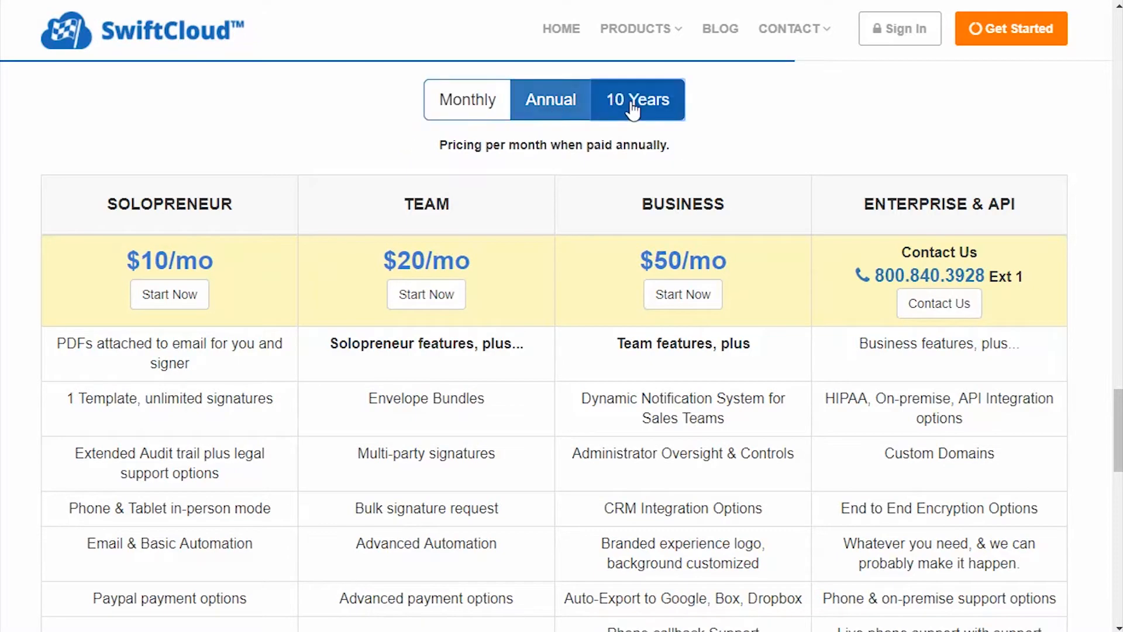
click(636, 99)
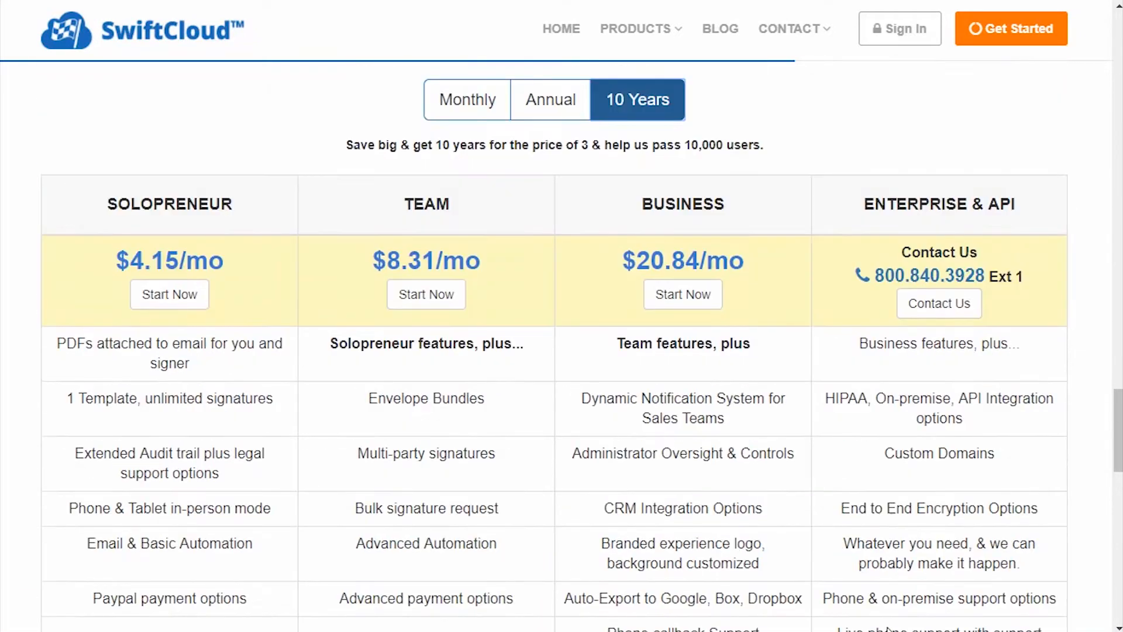
scroll(down, 3)
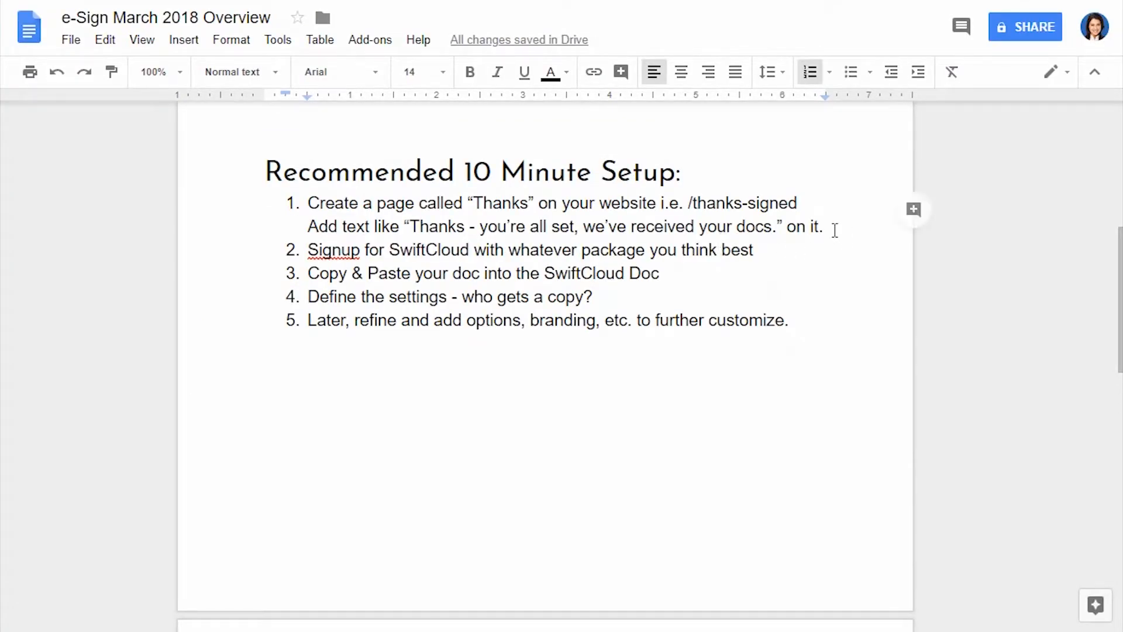
drag(688, 203, 822, 226)
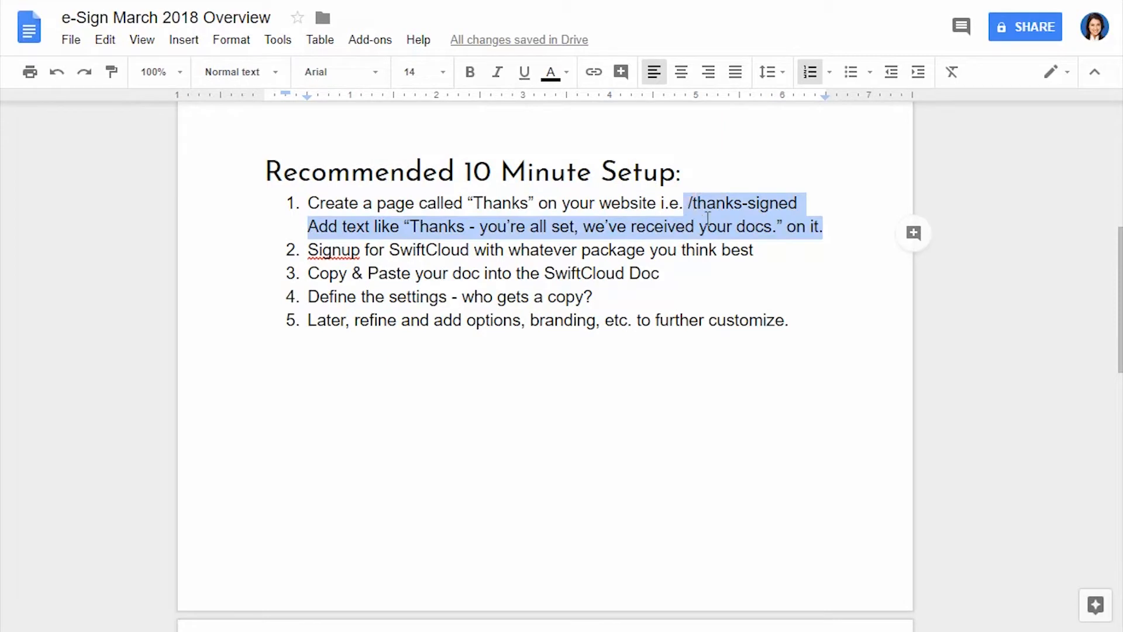
click(770, 227)
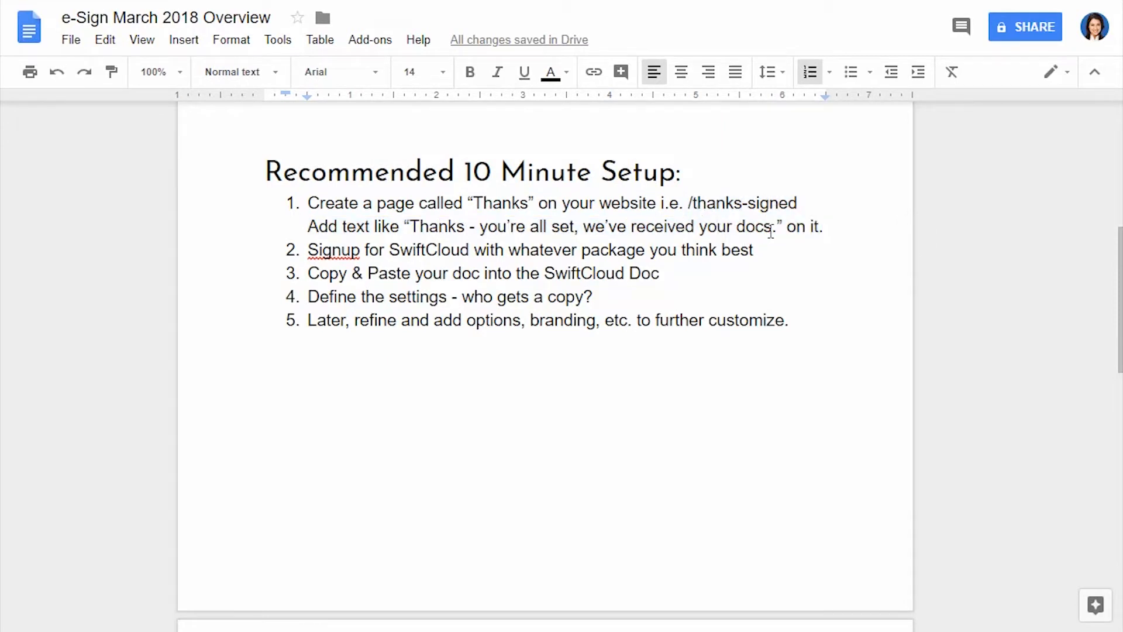
mouse_move(758, 214)
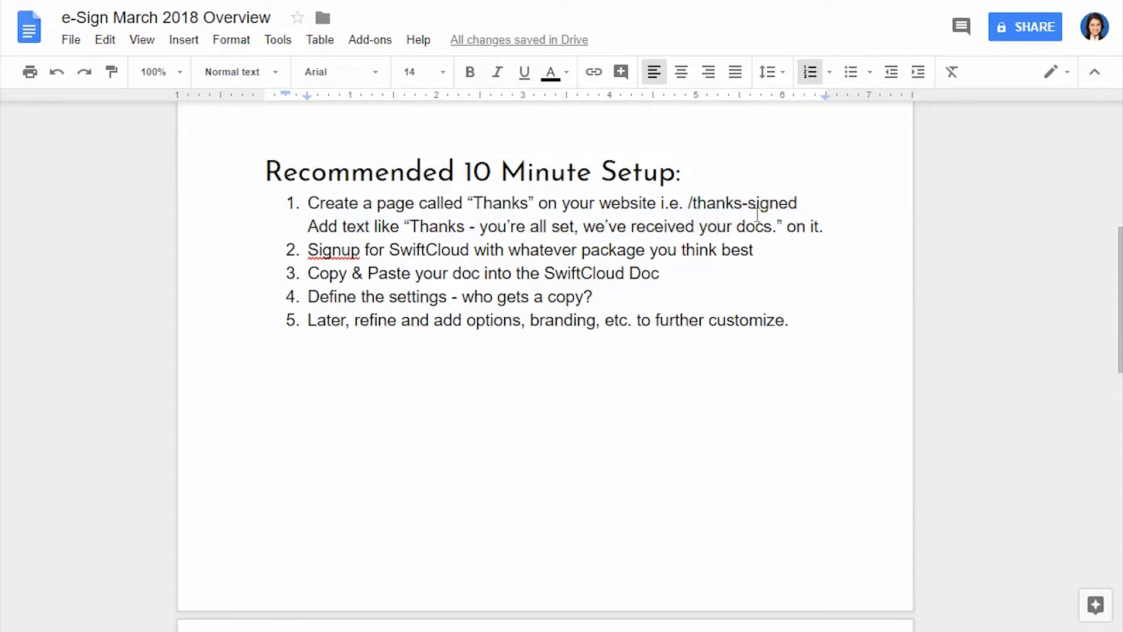
drag(411, 227, 773, 226)
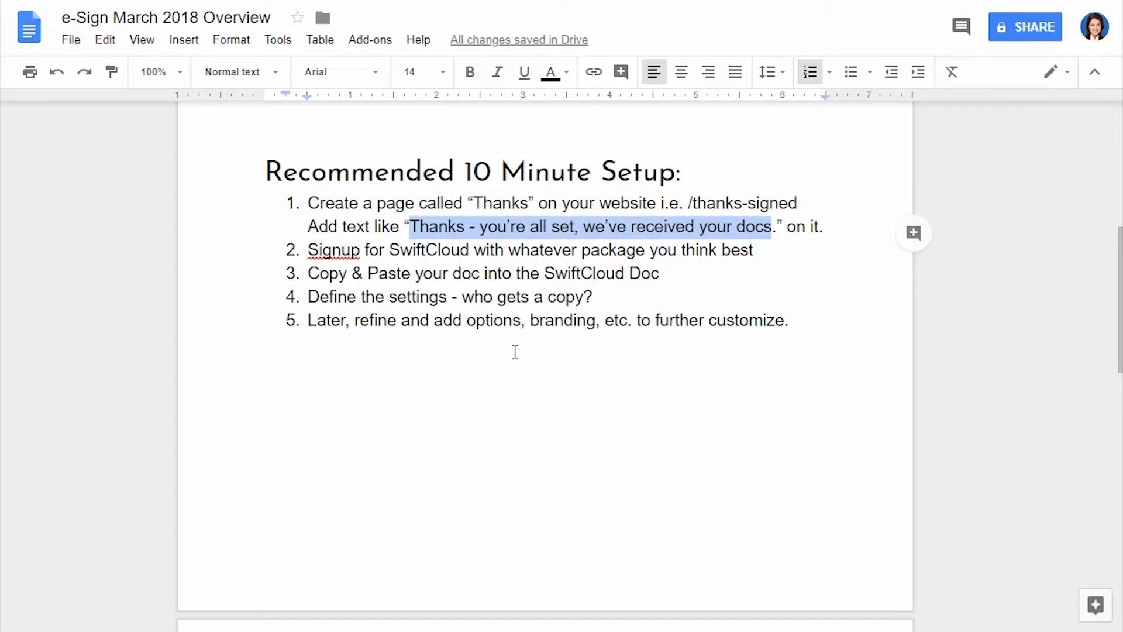
mouse_move(626, 379)
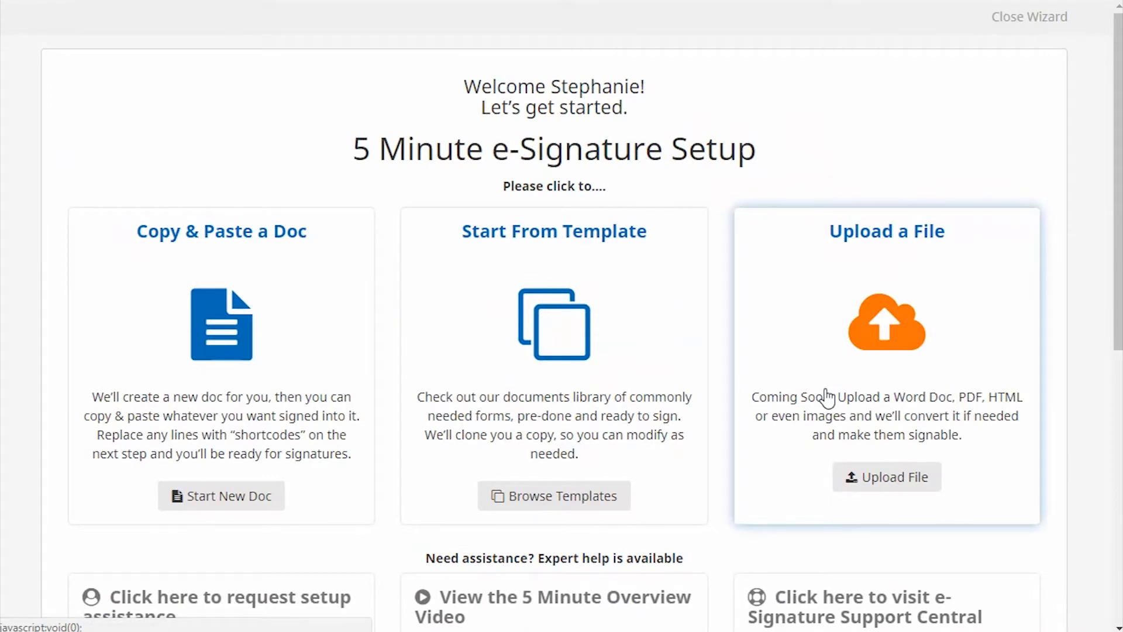
mouse_move(221, 290)
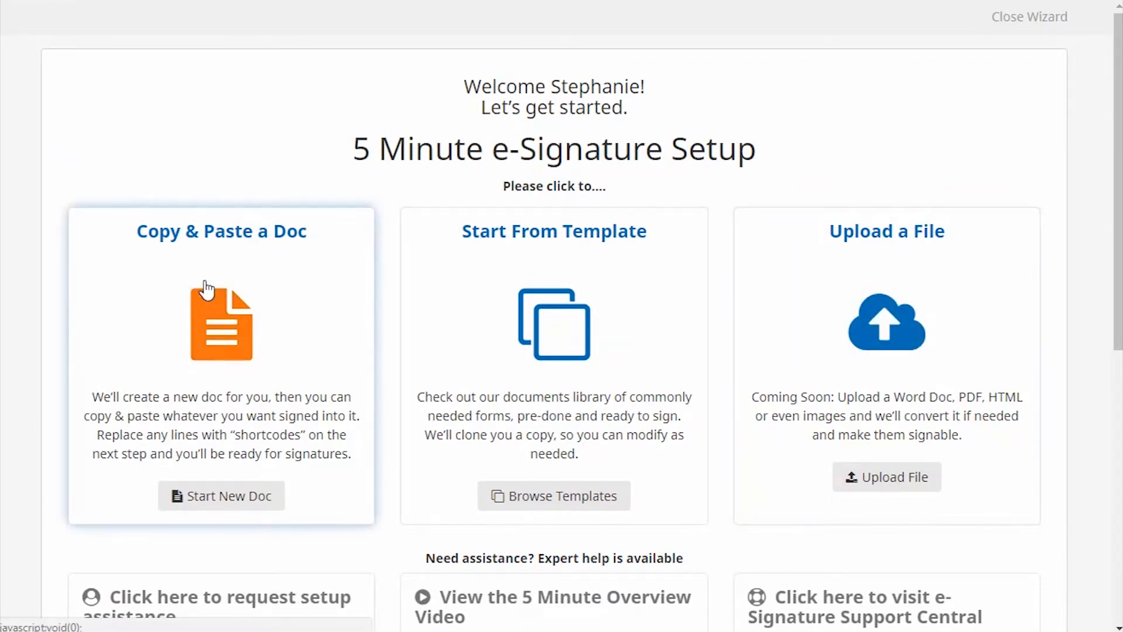
mouse_move(275, 321)
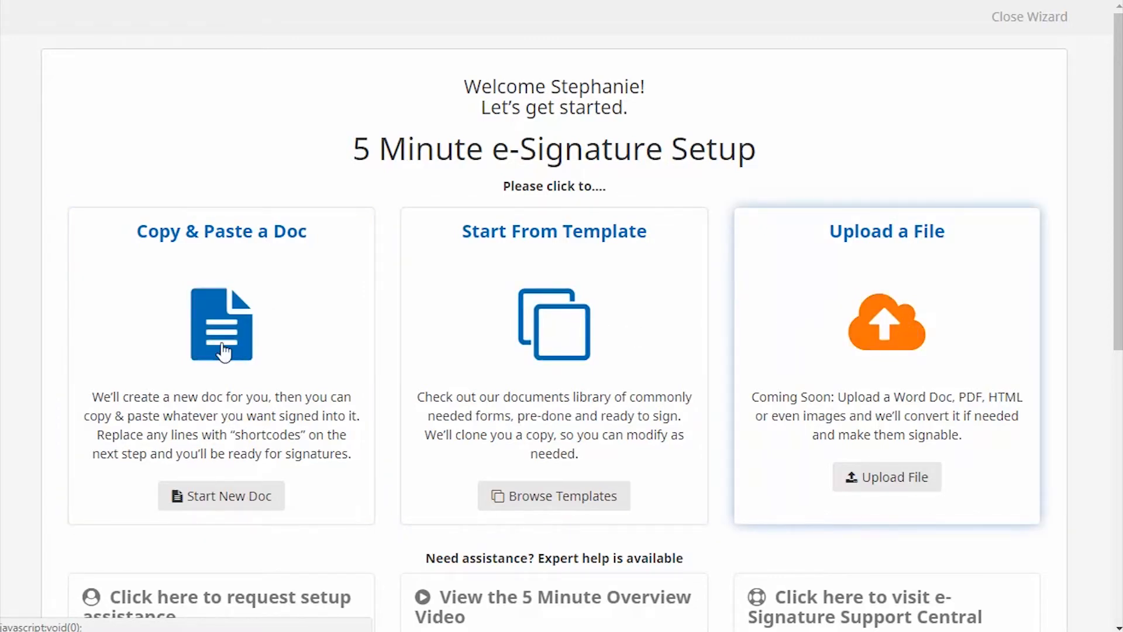
- Start a new copy-and-paste doc named Test Doc and save it
click(221, 495)
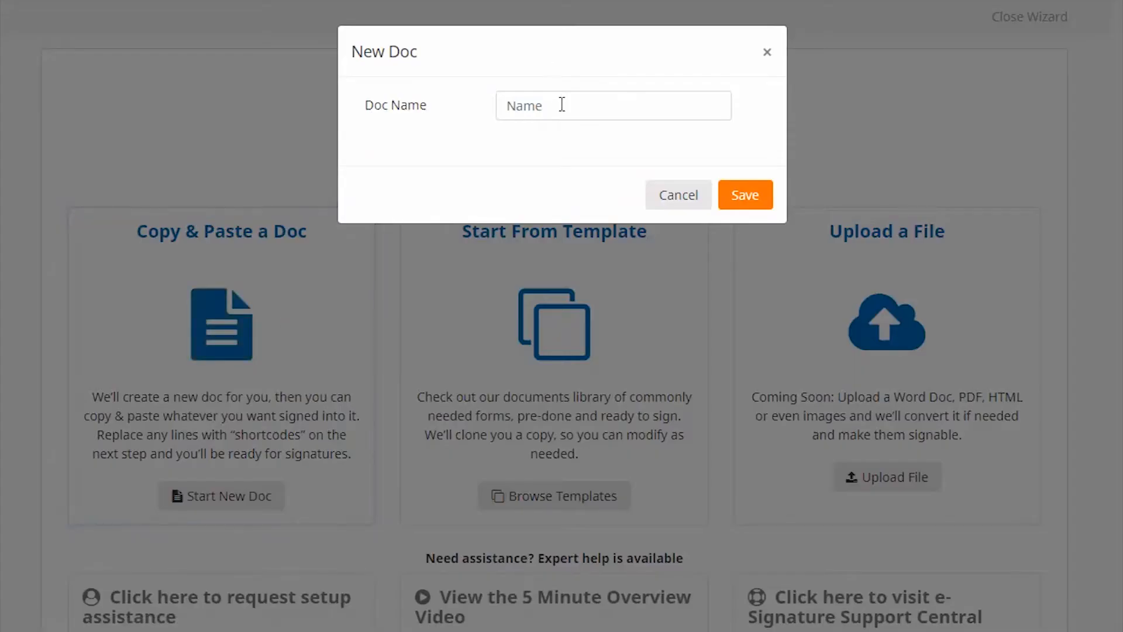
text(Test Doc)
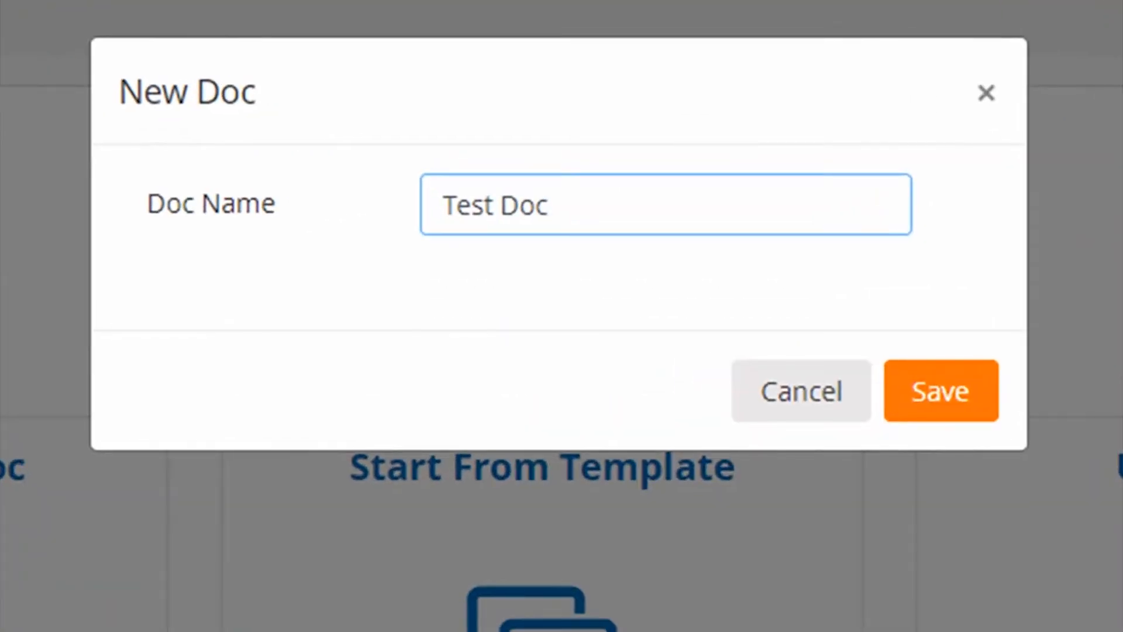
click(941, 390)
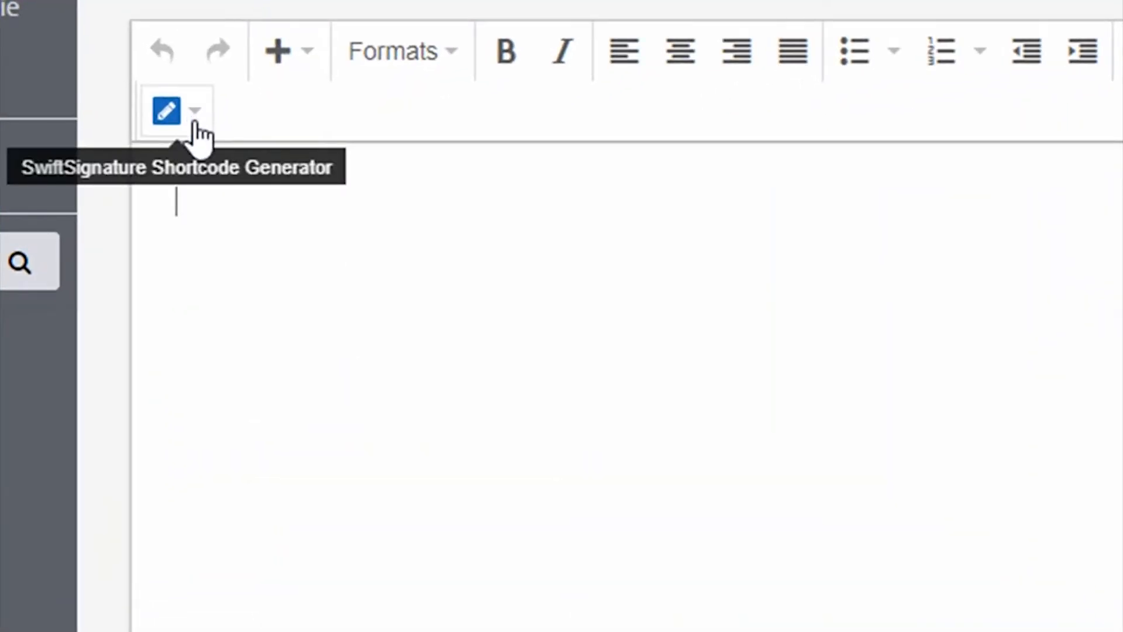
- Review Test Doc's swiftsignature shortcode and list the signature shortcodes available to insert
click(194, 111)
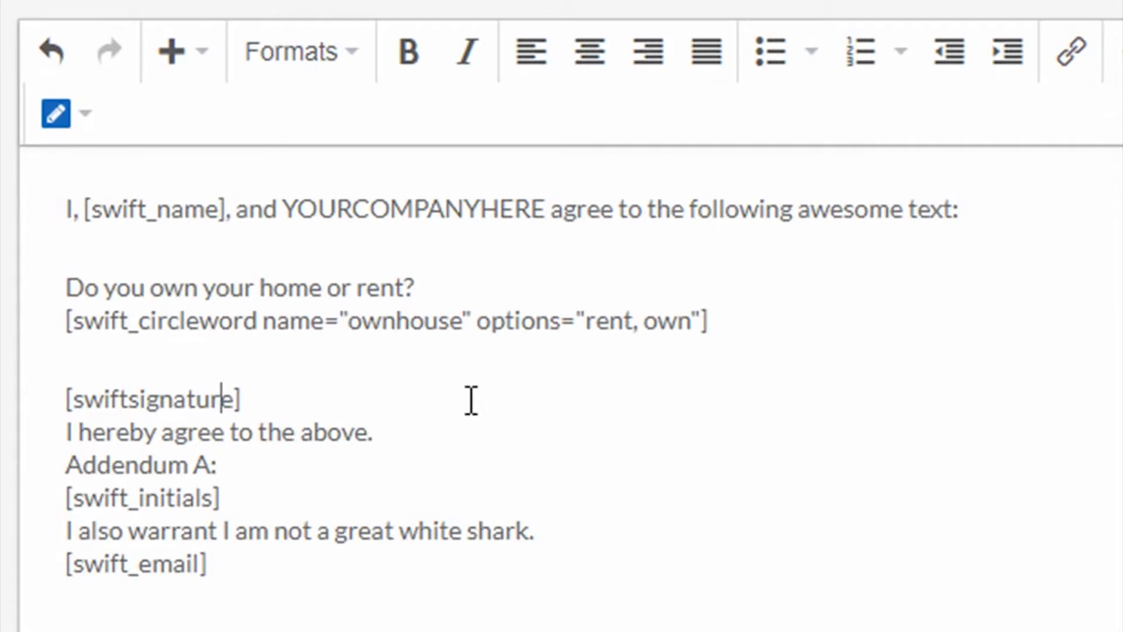
double_click(151, 399)
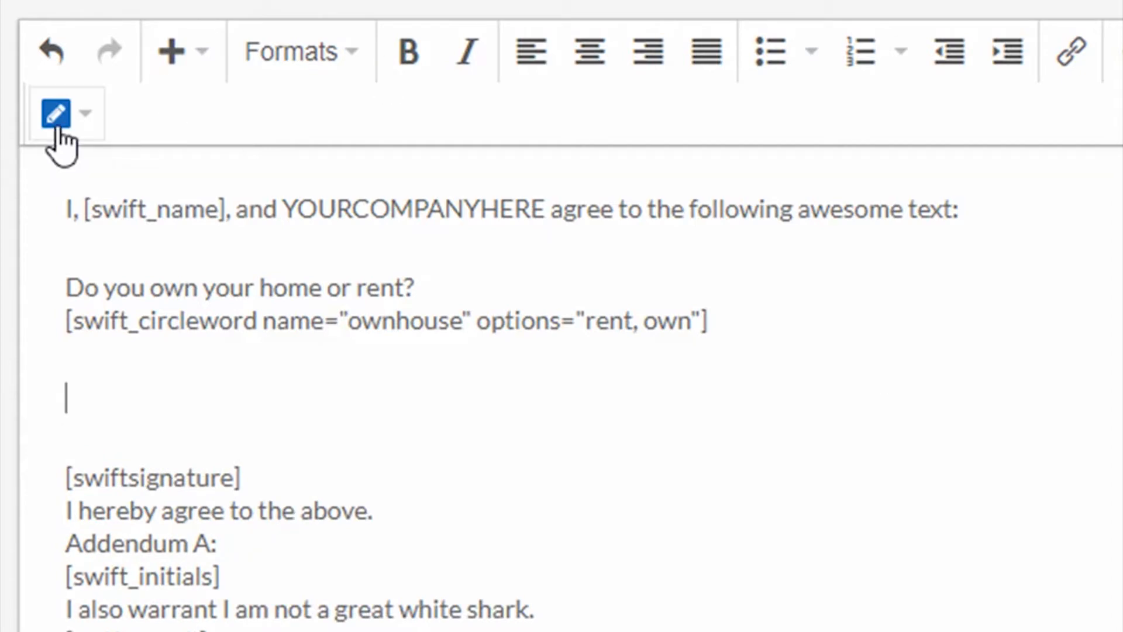
click(84, 113)
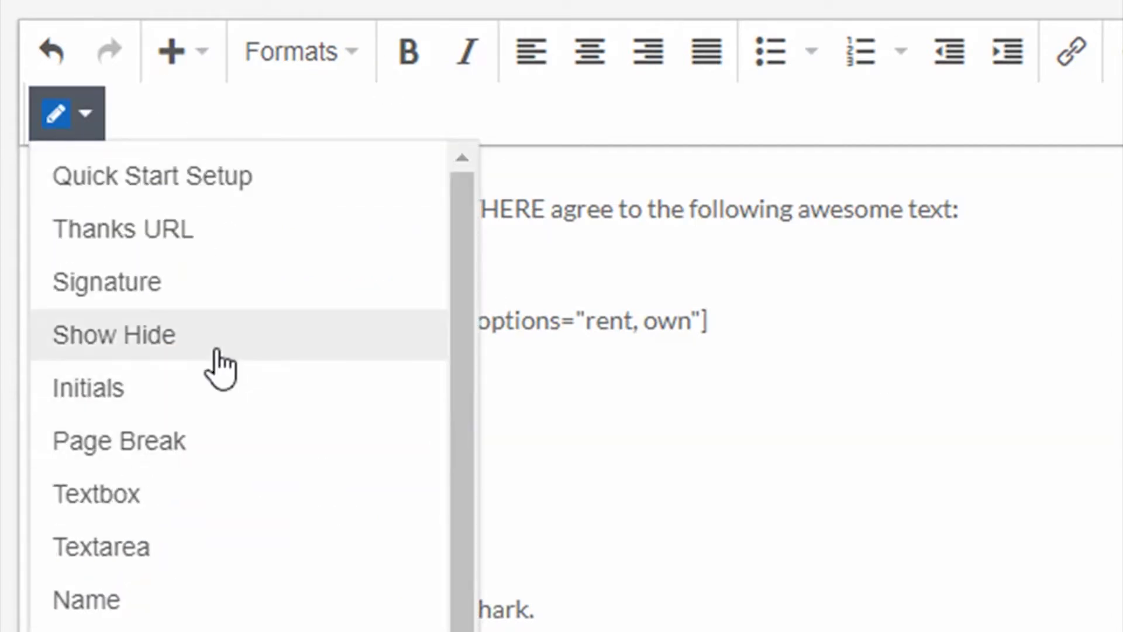
mouse_move(319, 495)
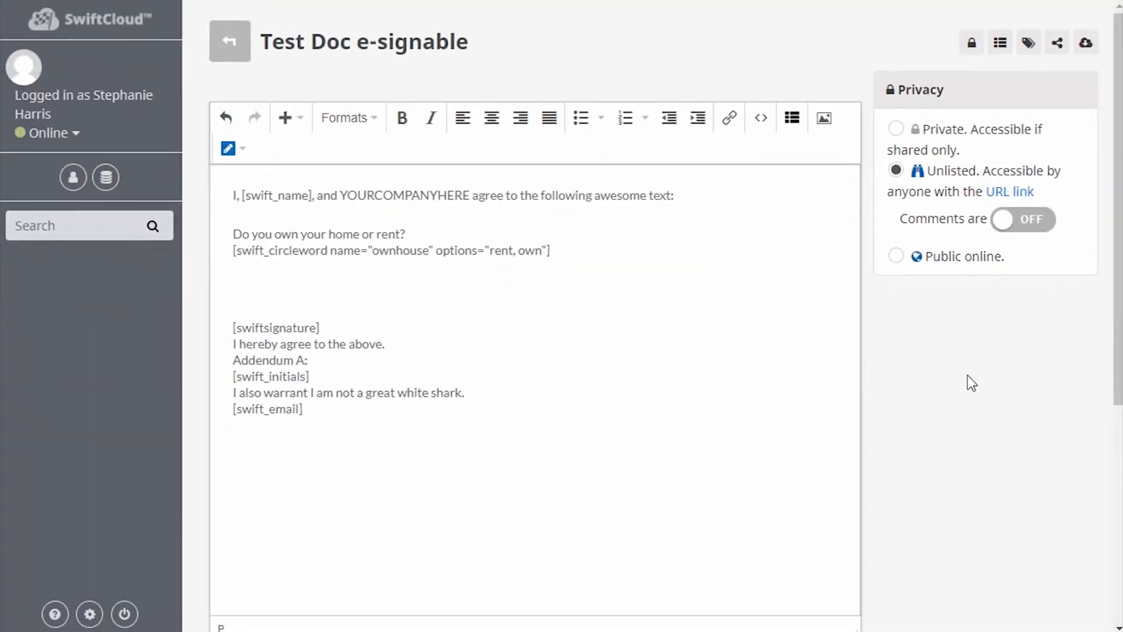
- In User Experience Flow, toggle Signed Docs from one shared workroom back to a new workroom per signor
scroll(down, 3)
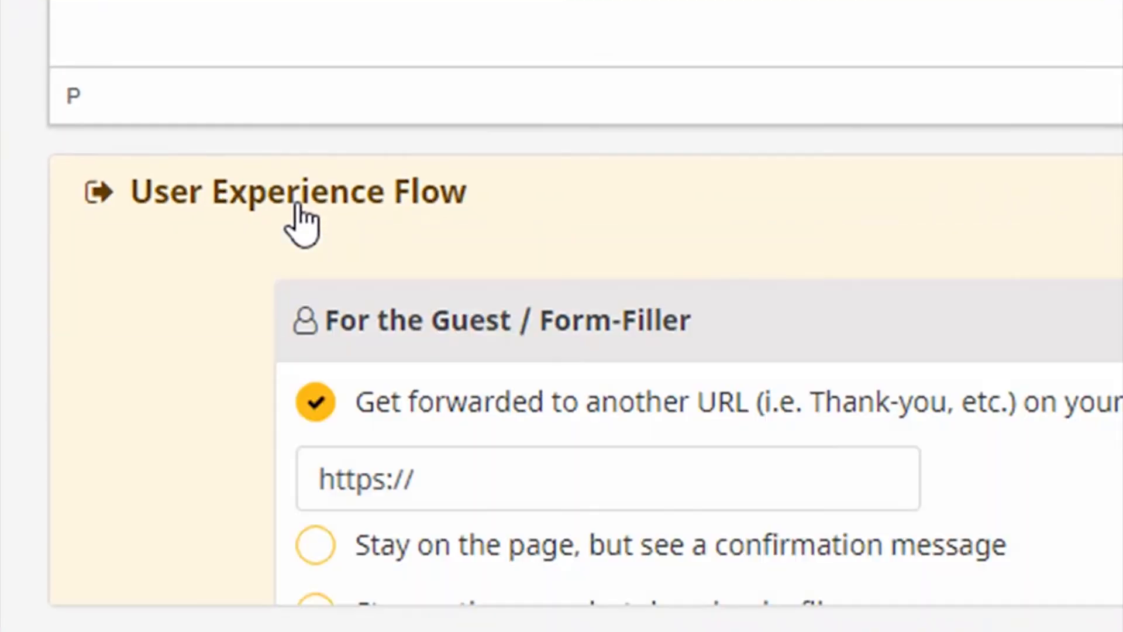
scroll(down, 3)
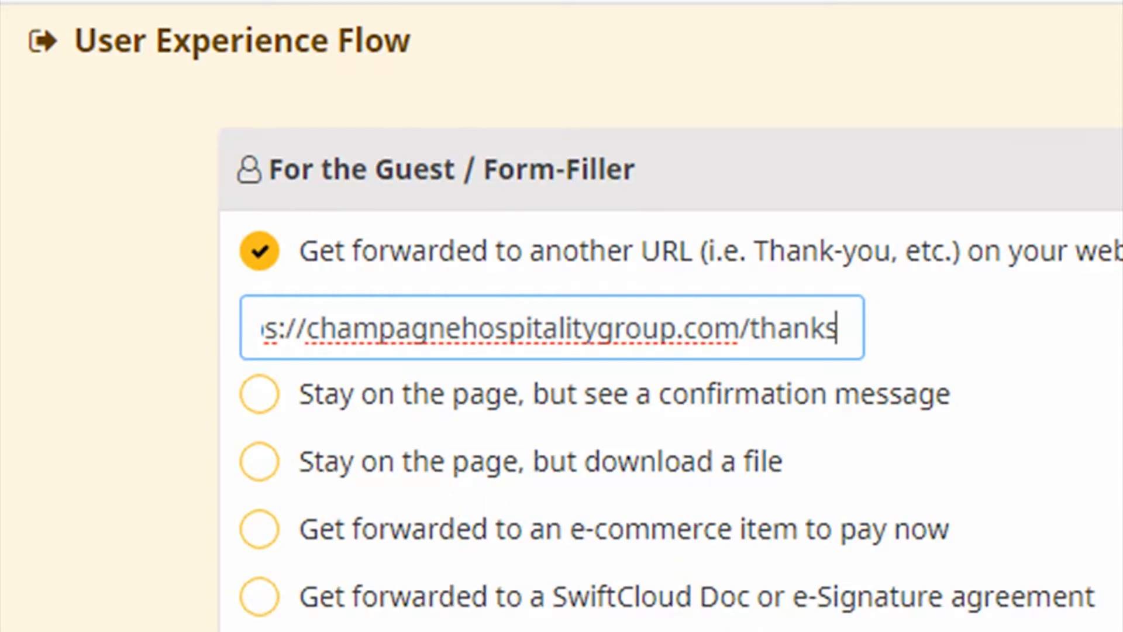
scroll(down, 3)
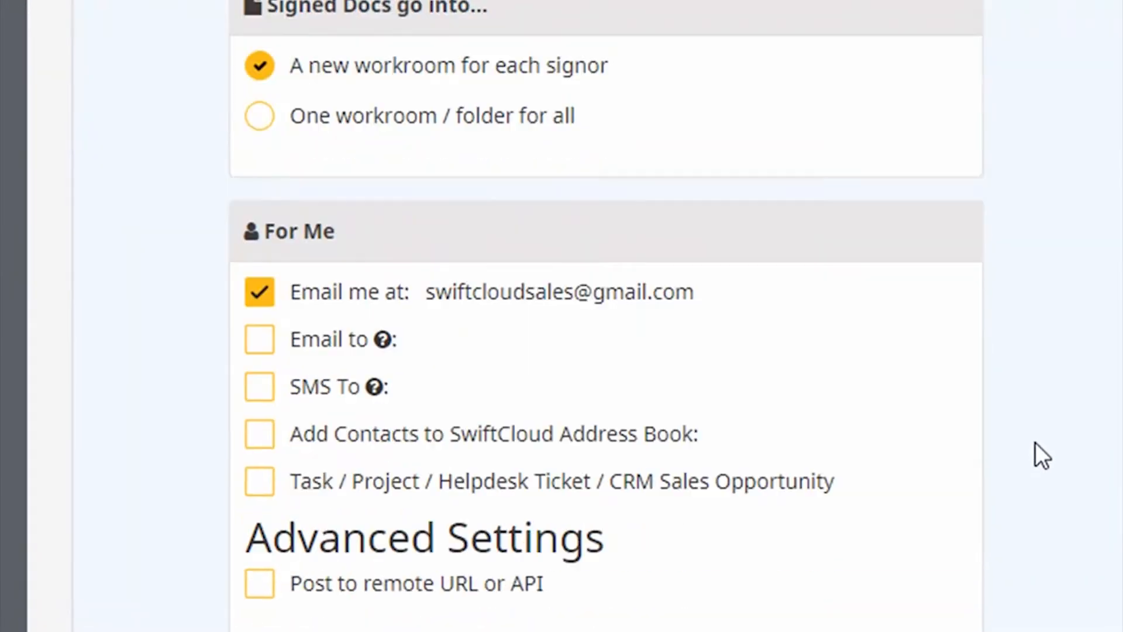
click(259, 116)
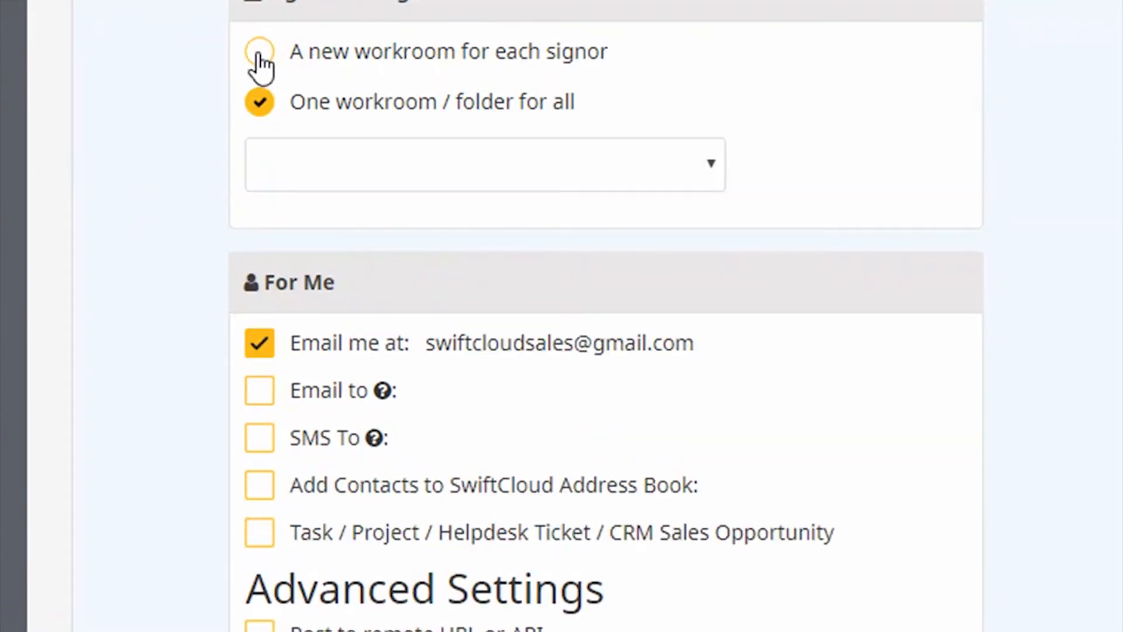
click(260, 52)
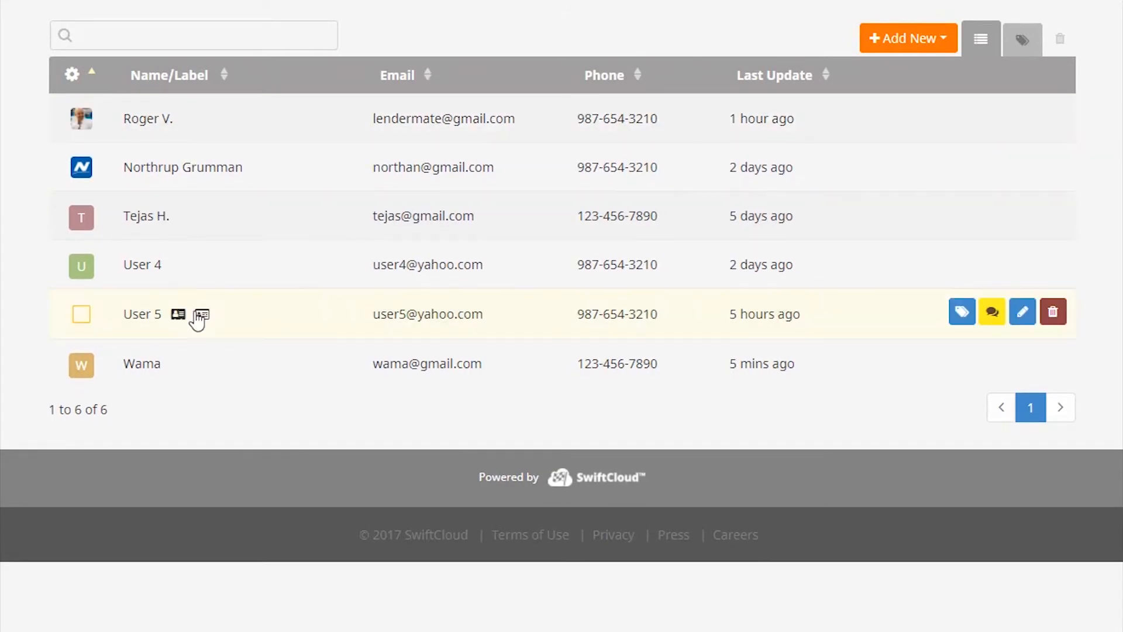
mouse_move(878, 271)
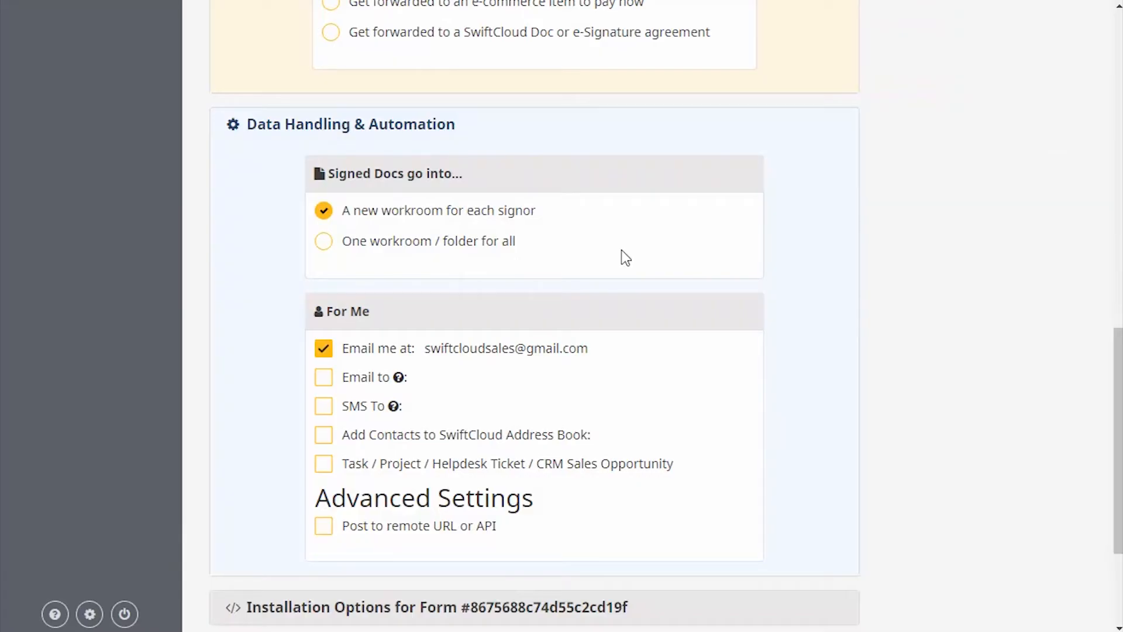
- Save Test Doc's form settings and preview the live signable document
click(474, 470)
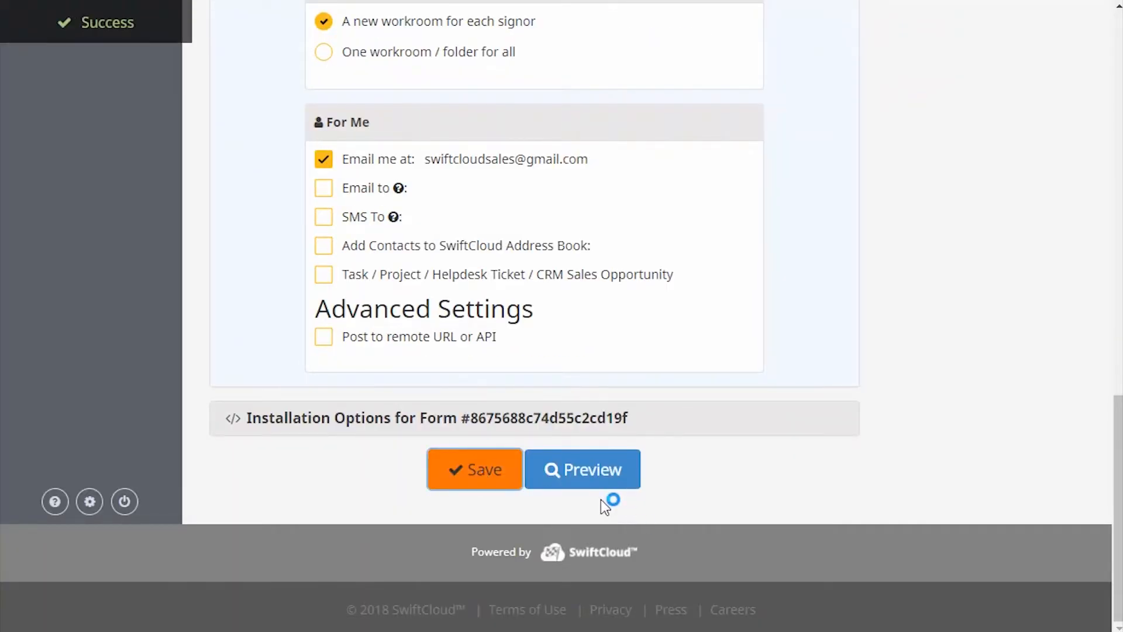
click(582, 469)
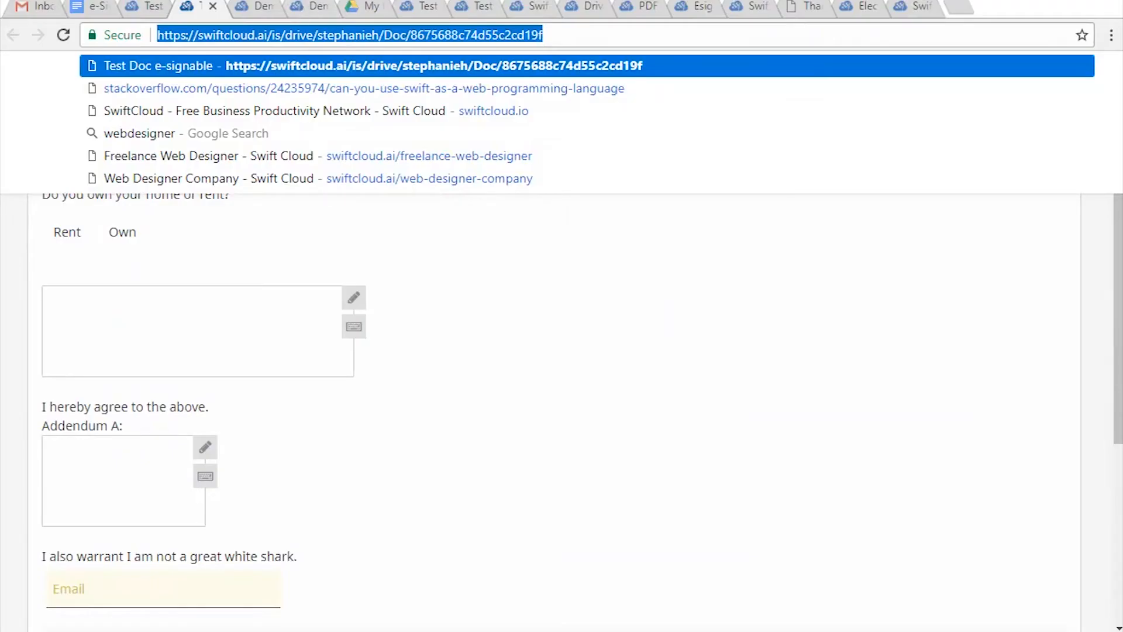
click(502, 348)
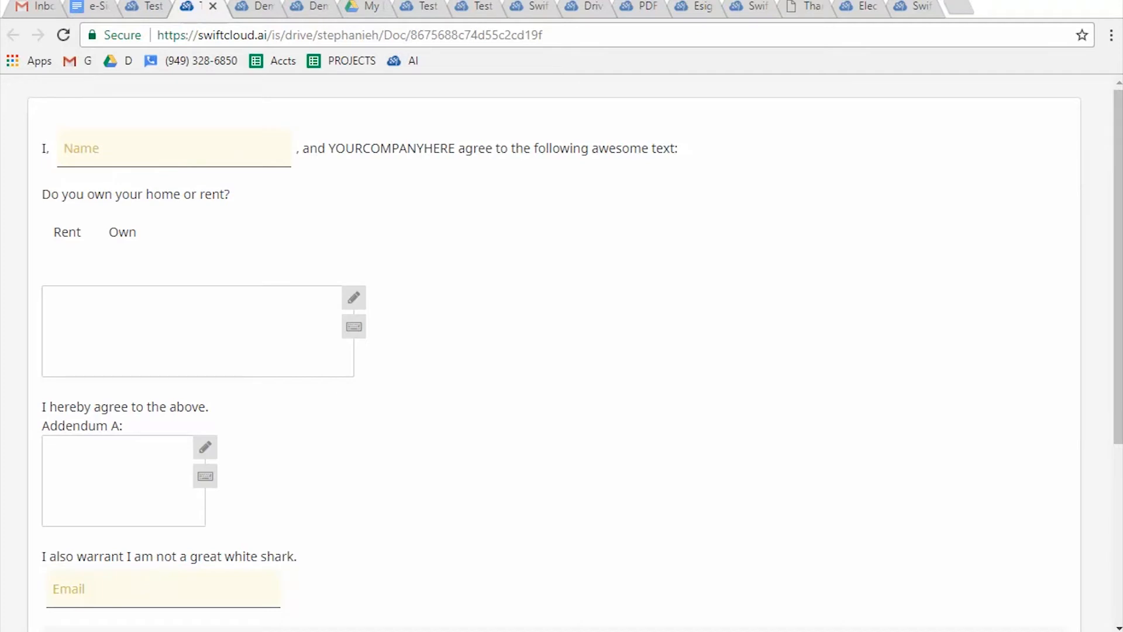
- Scroll the Google Doc to the Recommended 10 Minute Setup steps and select them
scroll(down, 3)
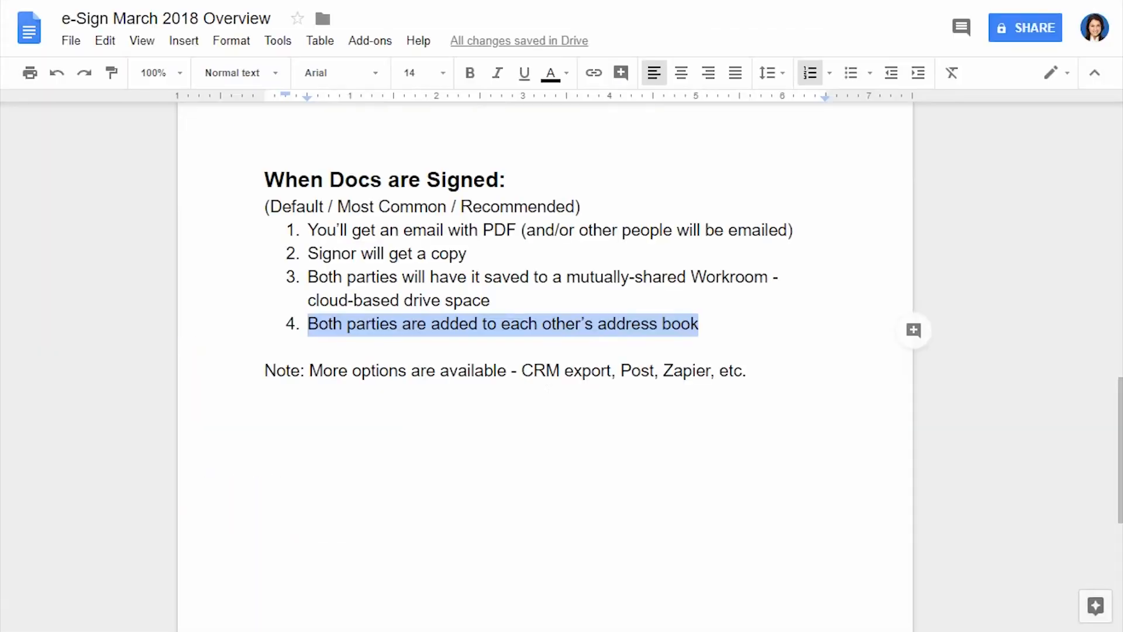
scroll(down, 3)
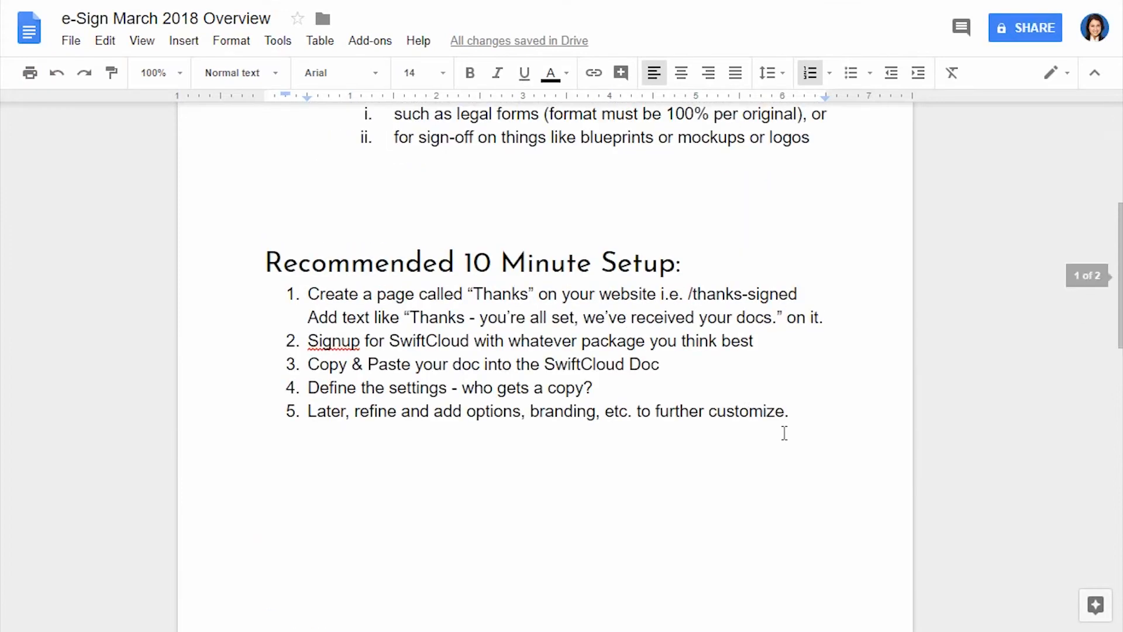
drag(265, 262, 787, 410)
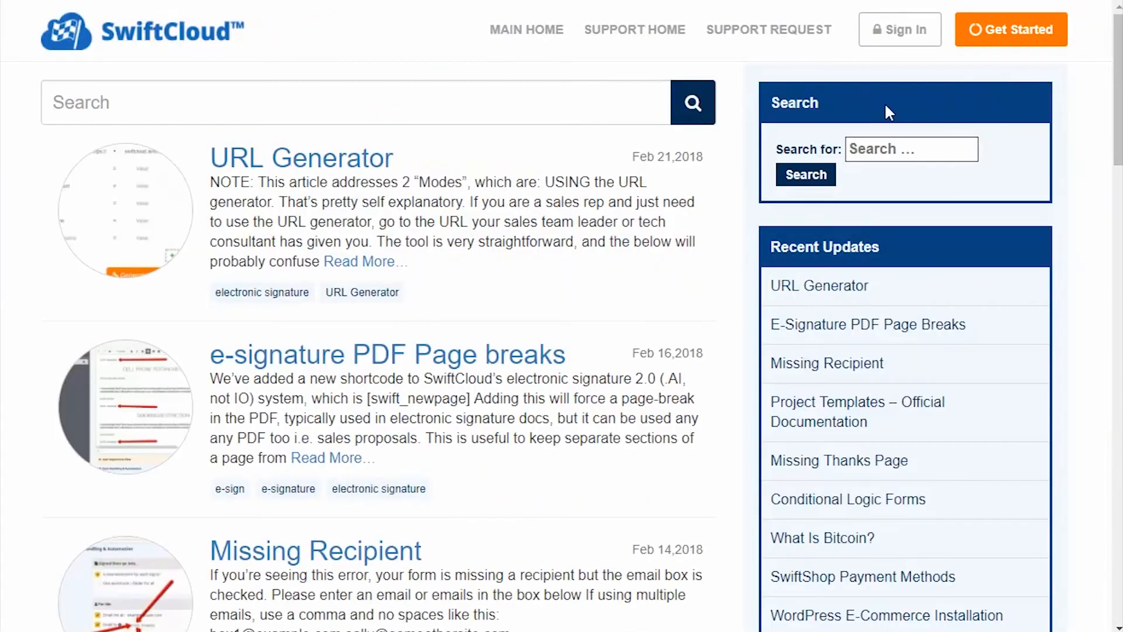
mouse_move(565, 396)
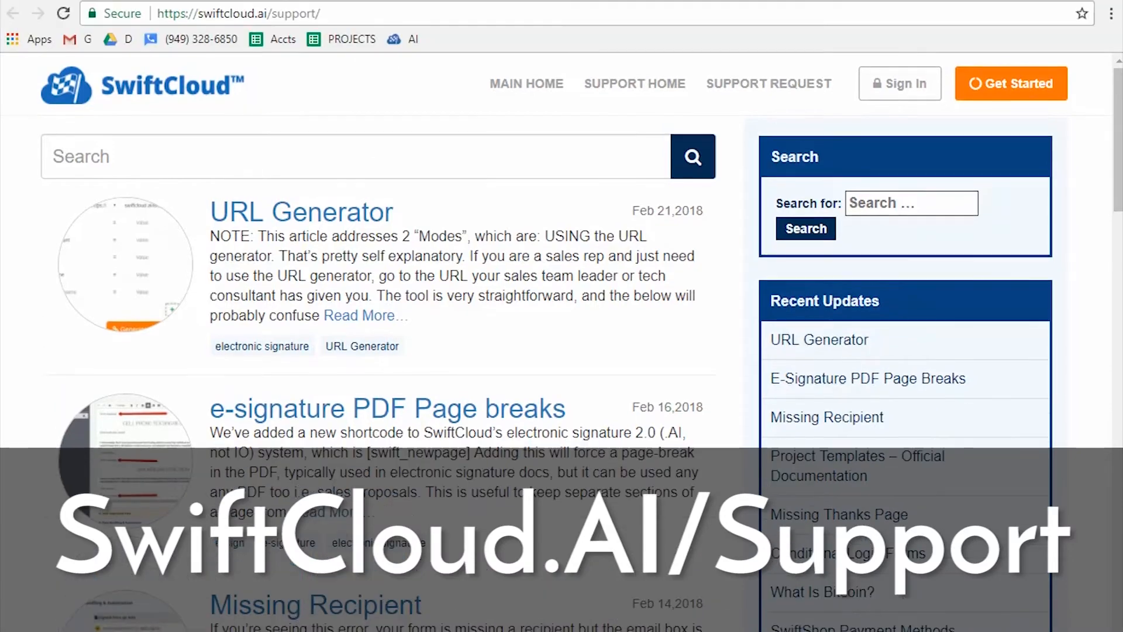
- Search the support site's articles for 'electroni'
click(236, 13)
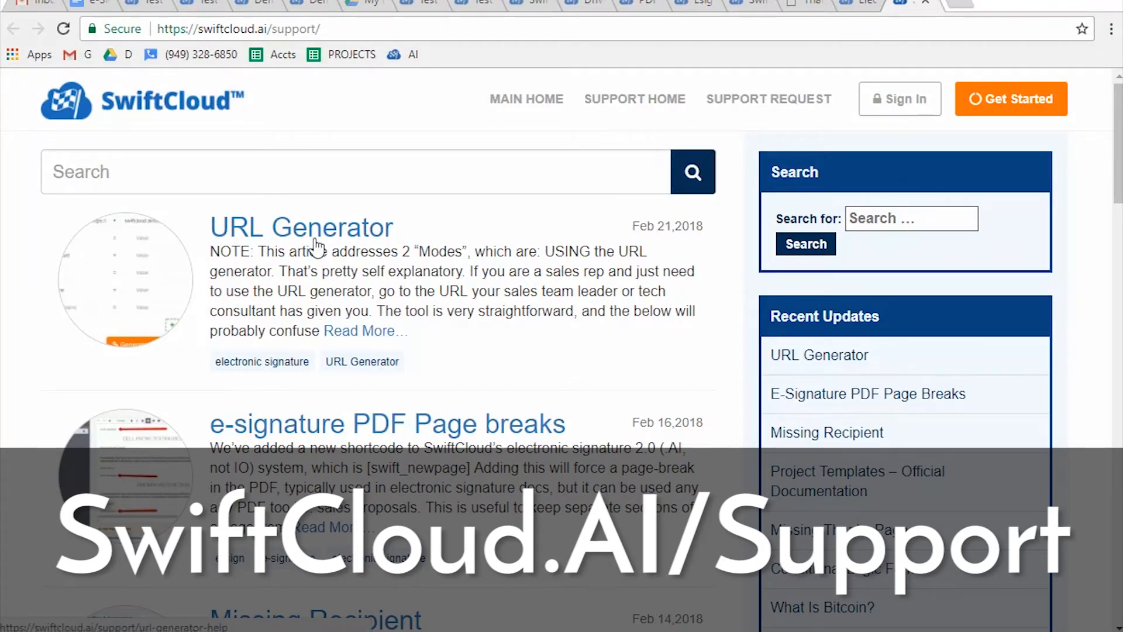
text(e)
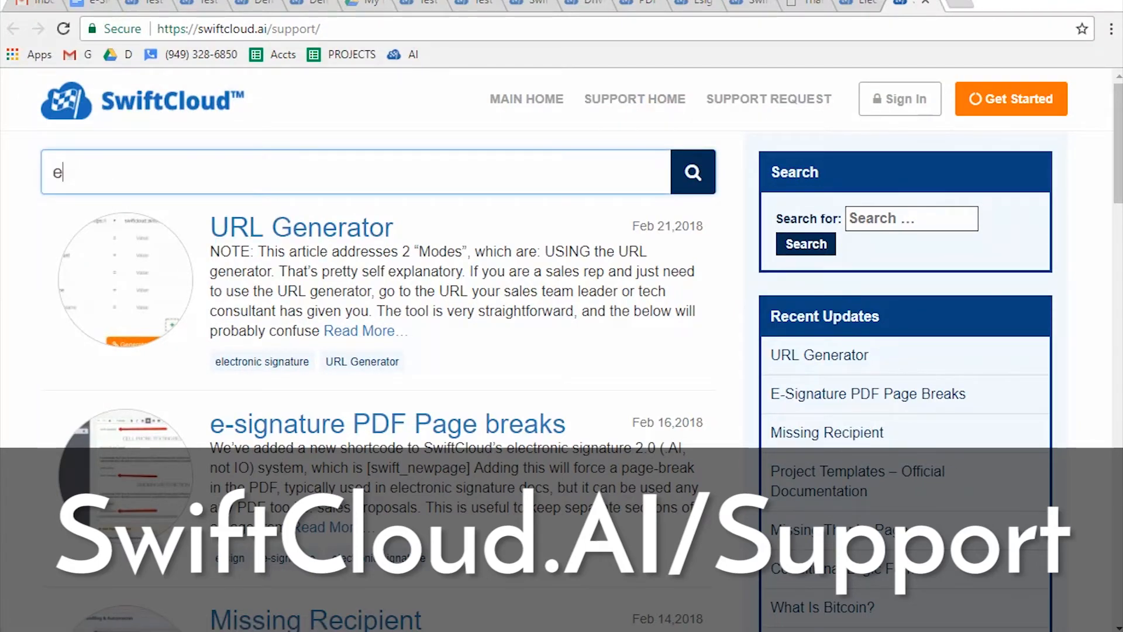
text(lectroni)
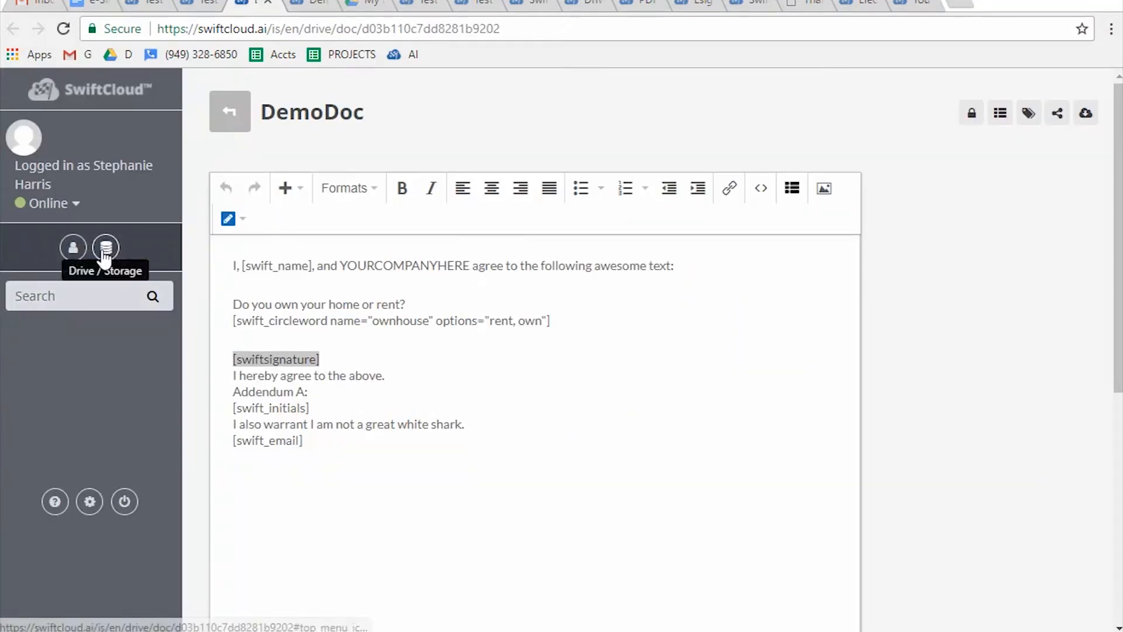
- Open the Drive file list and its Add New choices, starting a New Envelope
click(105, 248)
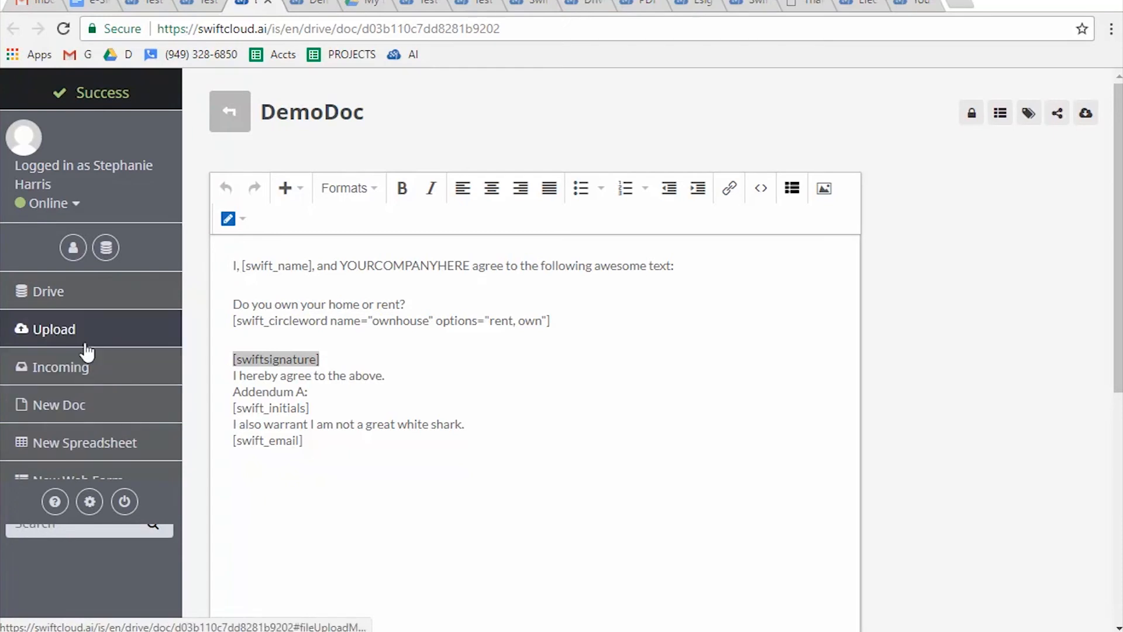
click(230, 111)
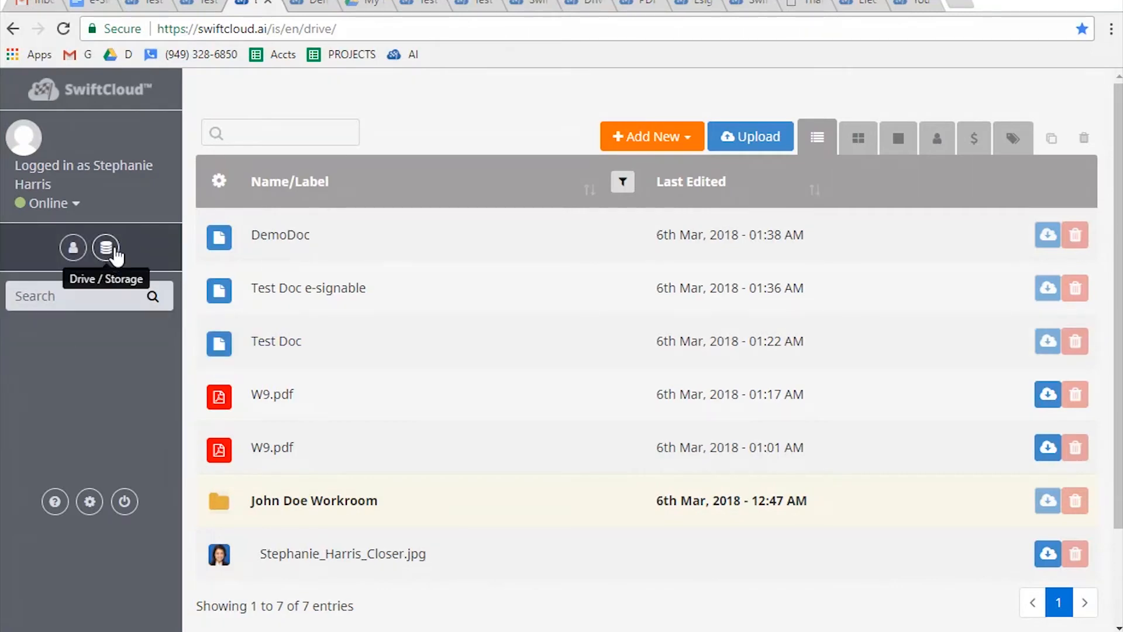
click(651, 136)
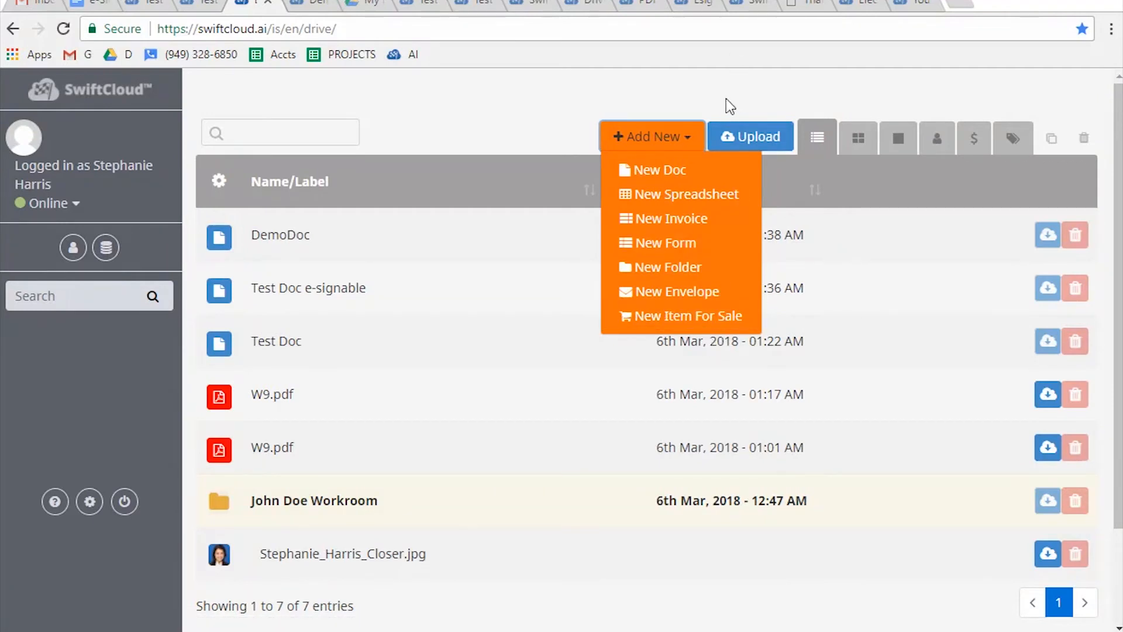
mouse_move(676, 291)
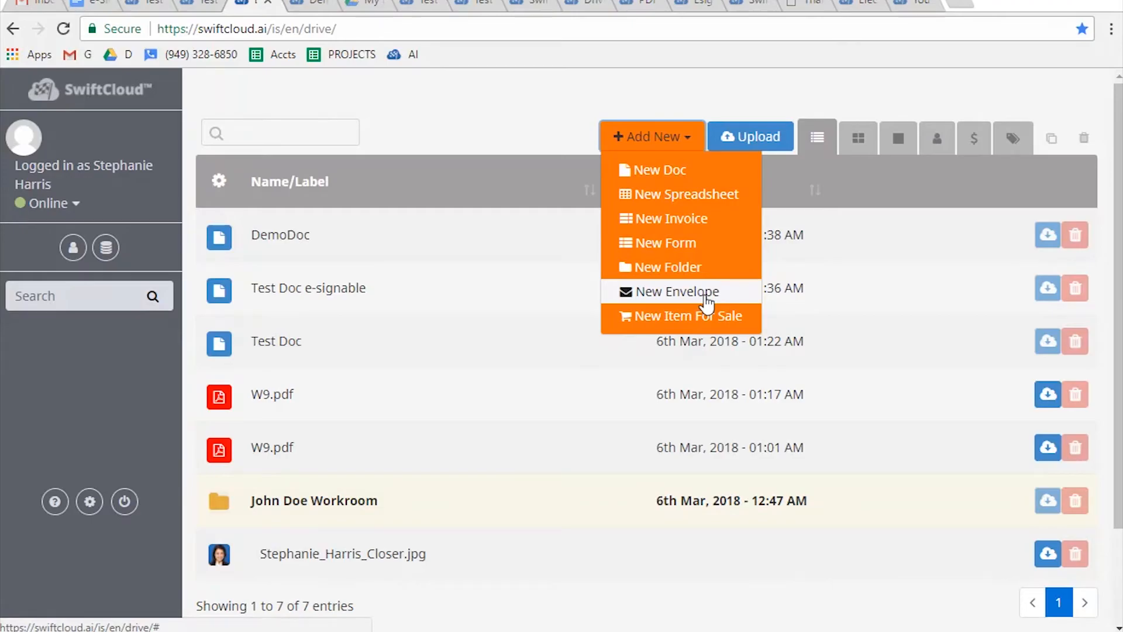
click(676, 292)
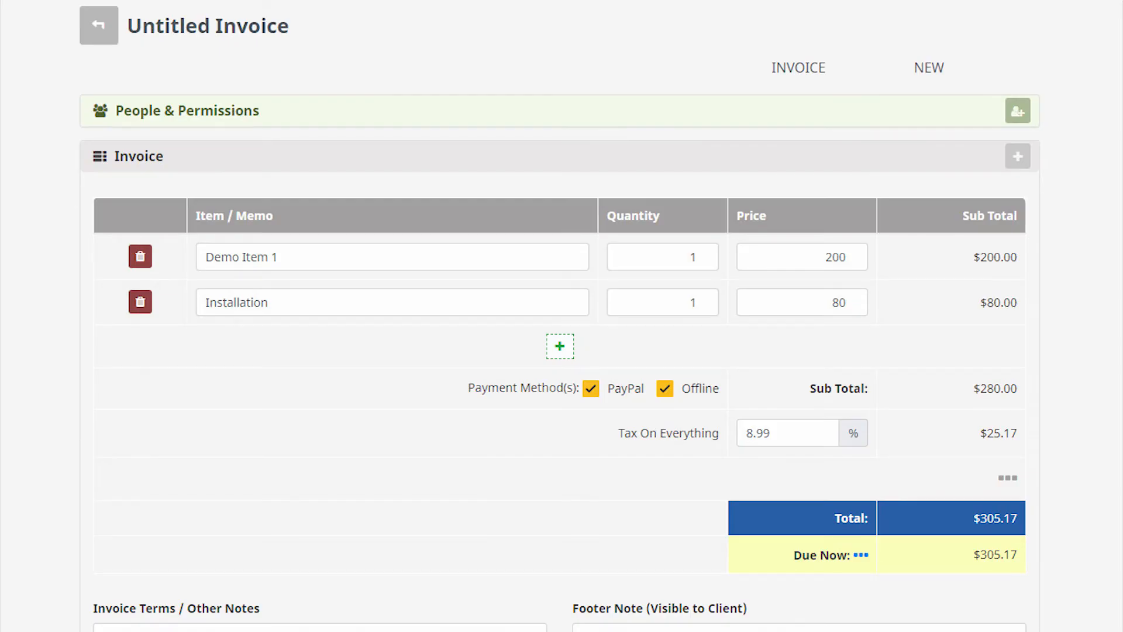
scroll(down, 3)
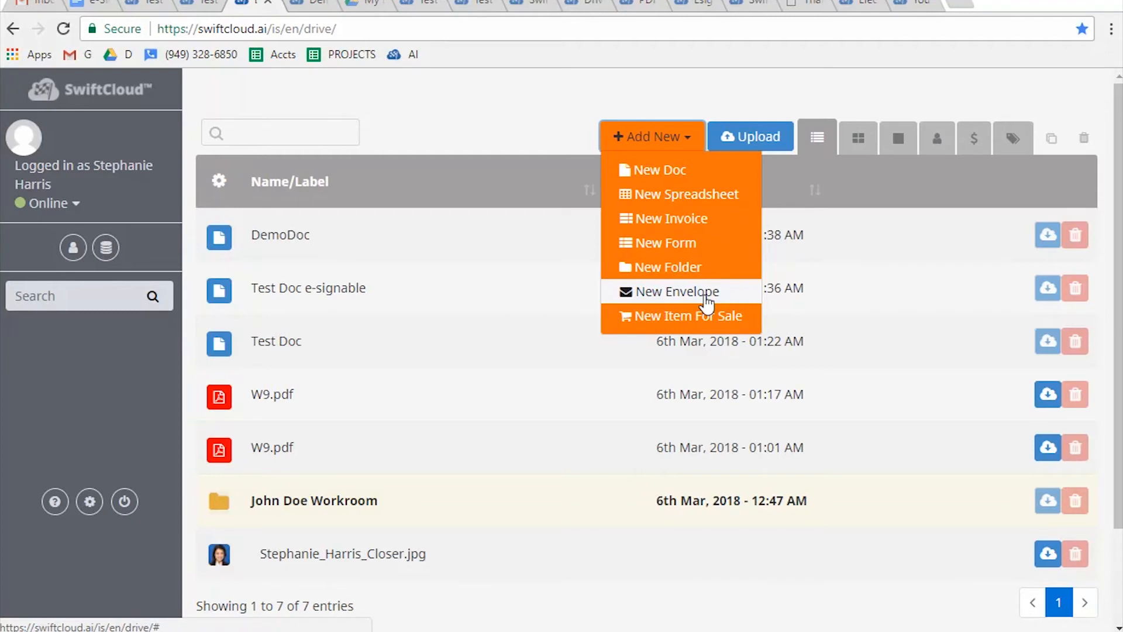
mouse_move(668, 267)
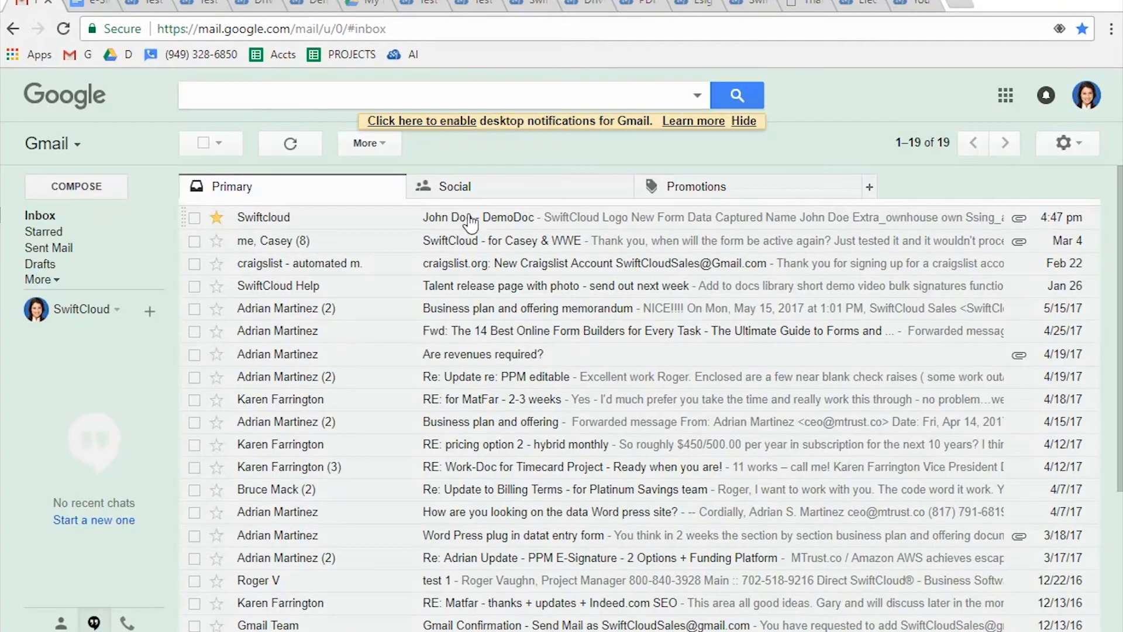
- Open the SwiftCloud DemoDoc email and view its attached signed PDF
click(479, 217)
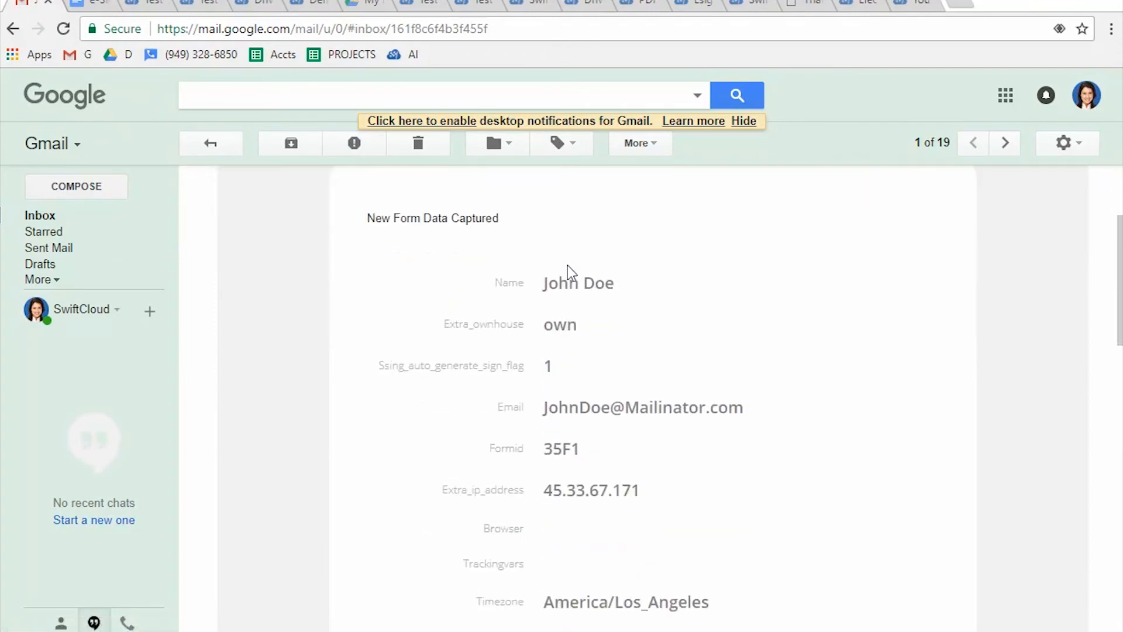
mouse_move(663, 268)
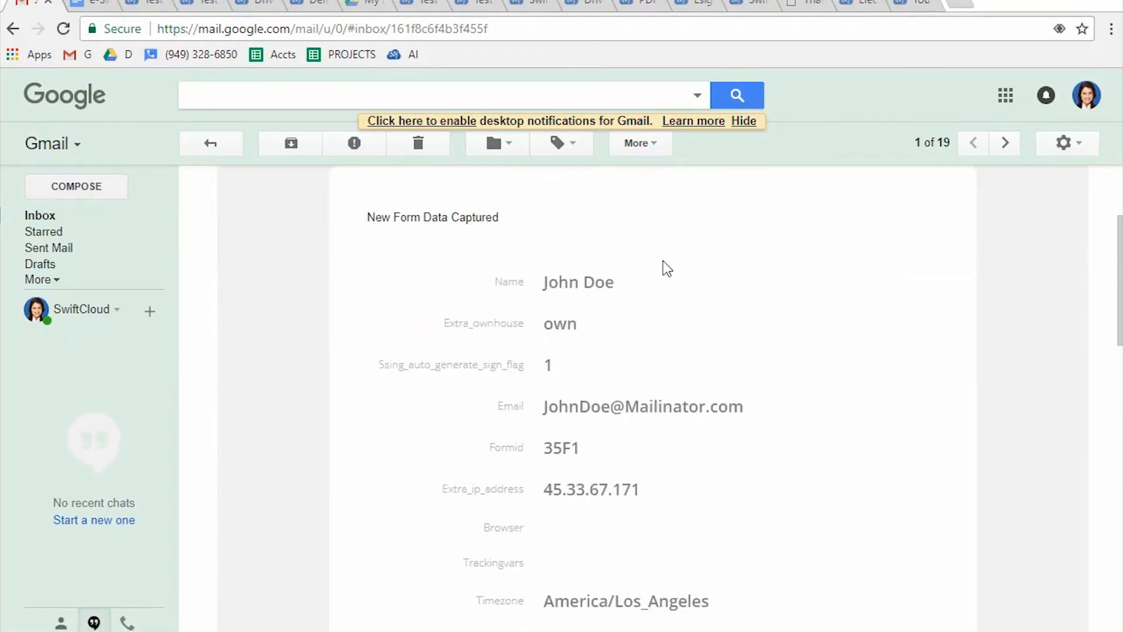
scroll(down, 3)
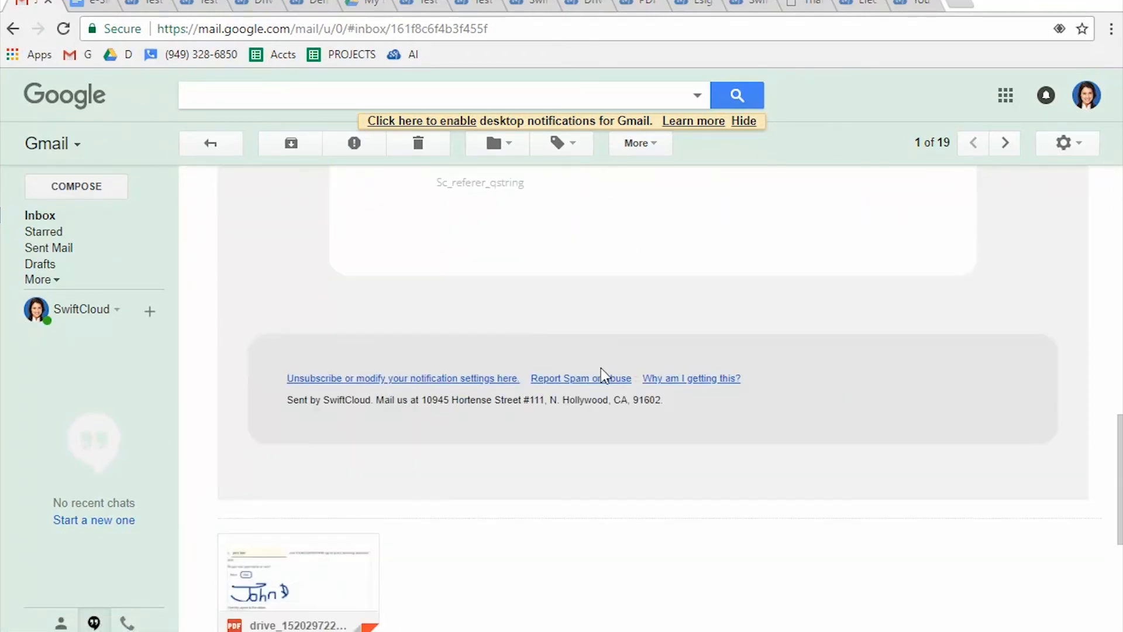
click(298, 577)
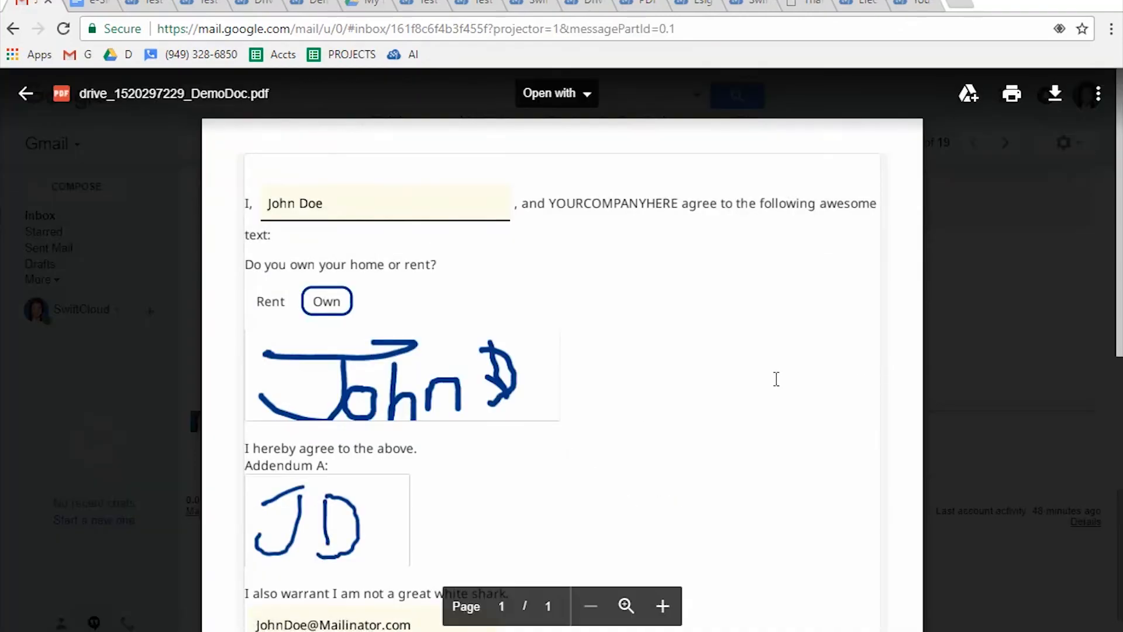
click(26, 93)
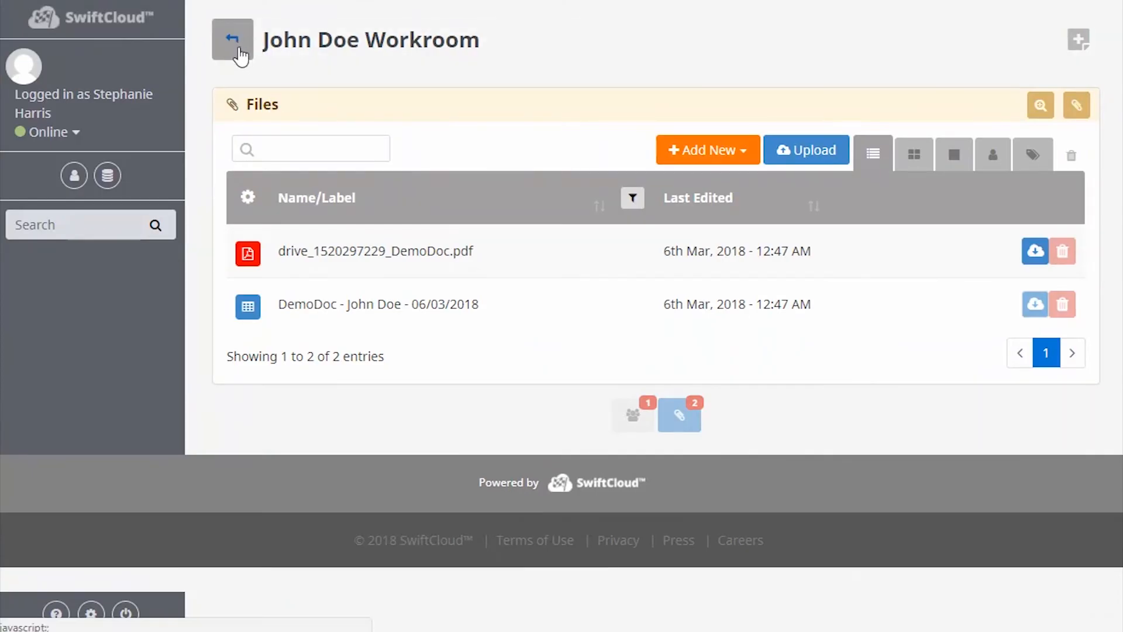
- Return to the drive, open the newer W9.pdf and request its e-Signable Version
click(232, 39)
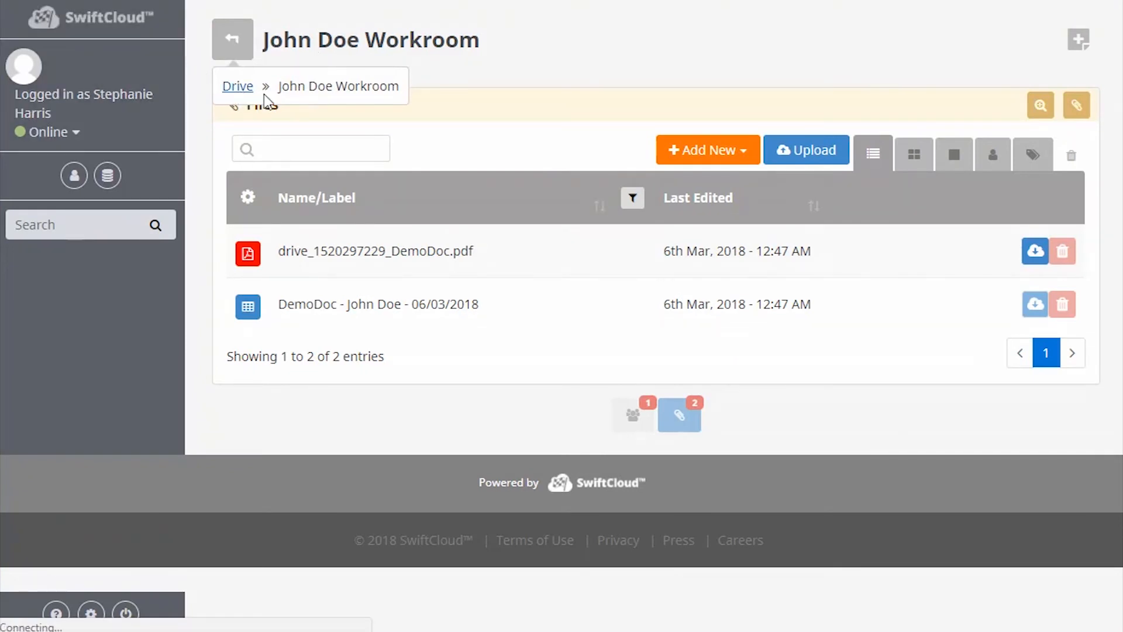
click(237, 86)
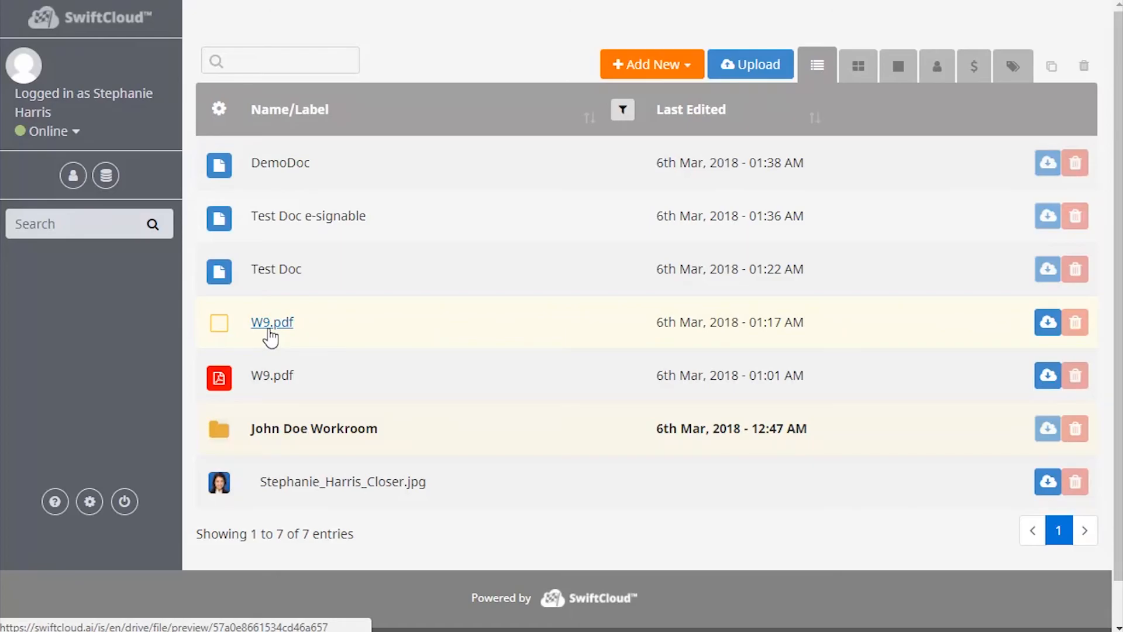
click(272, 321)
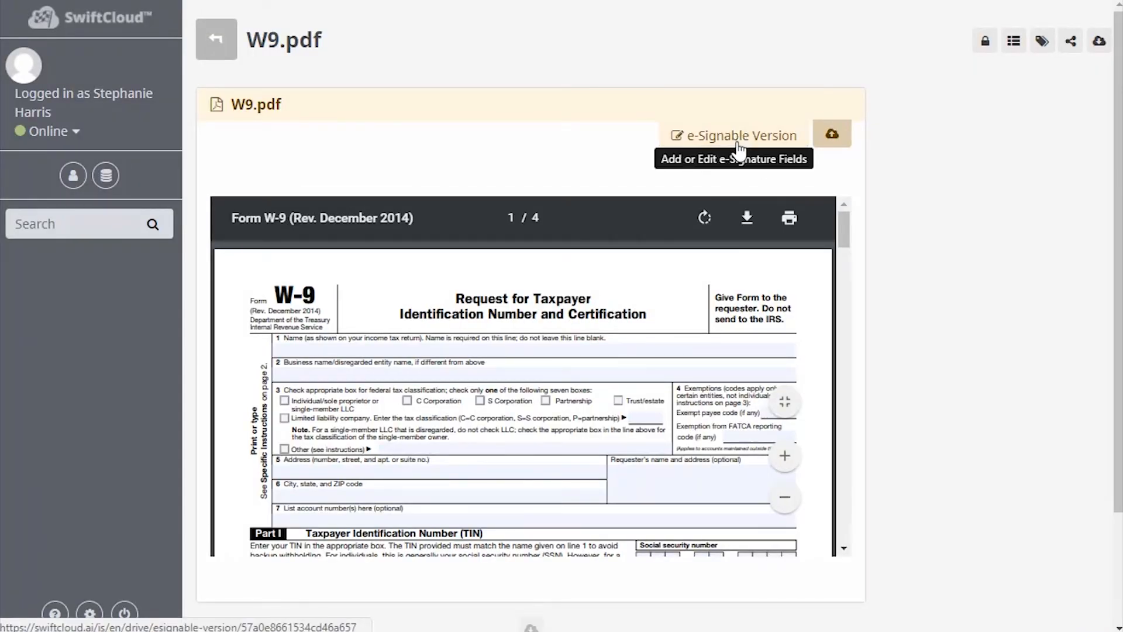
click(733, 135)
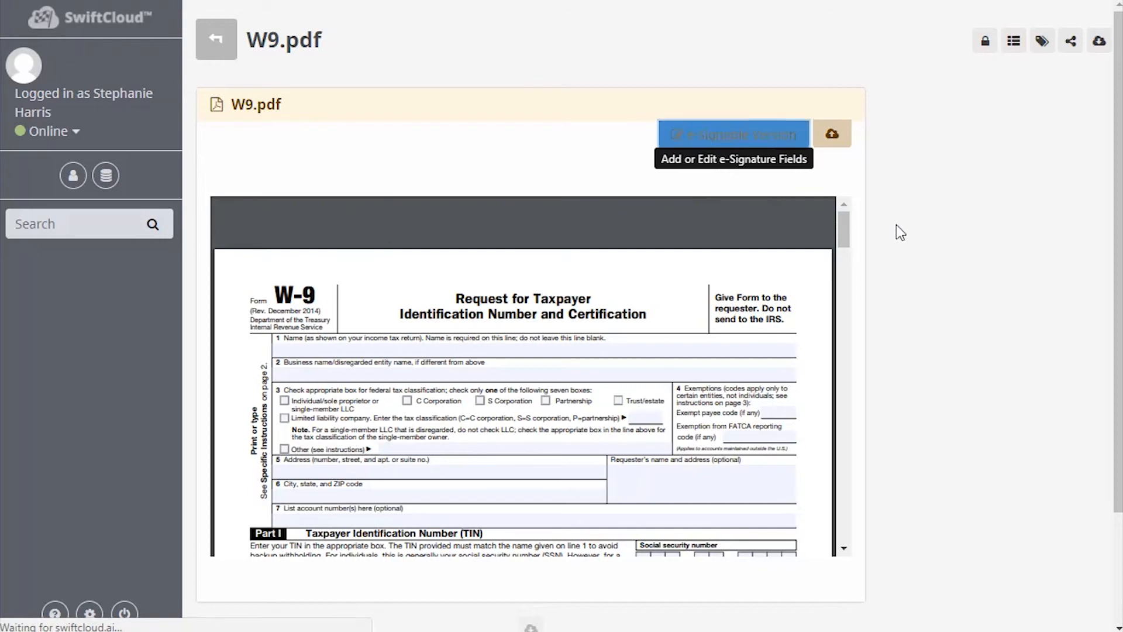
- In eSign Compose, place the name field on line 1 and scroll to the signature area
click(732, 134)
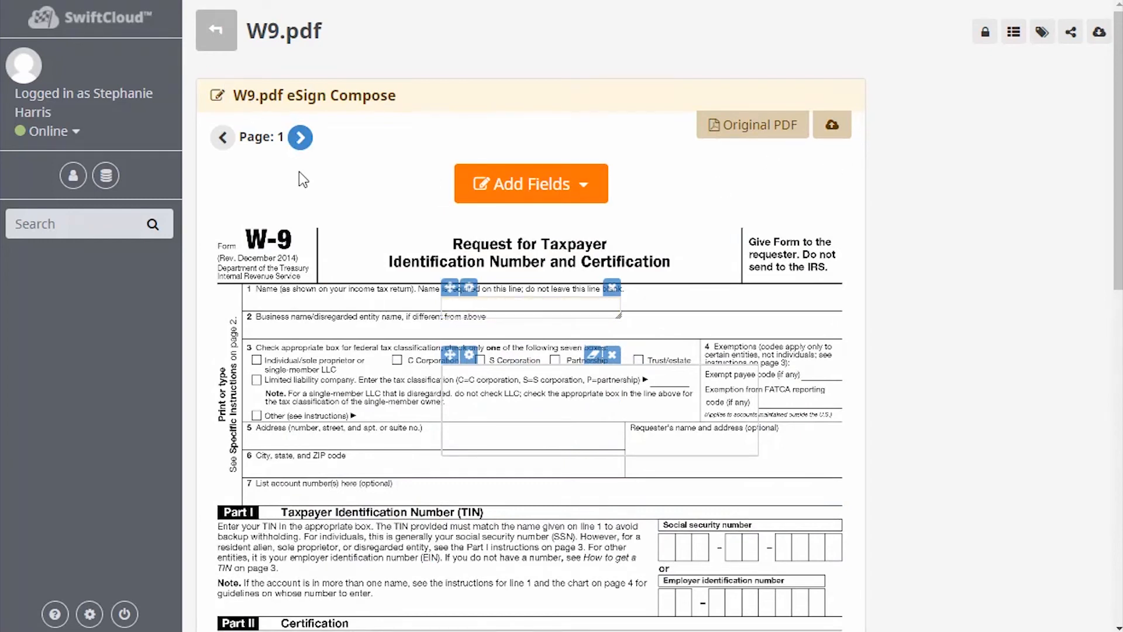
click(530, 183)
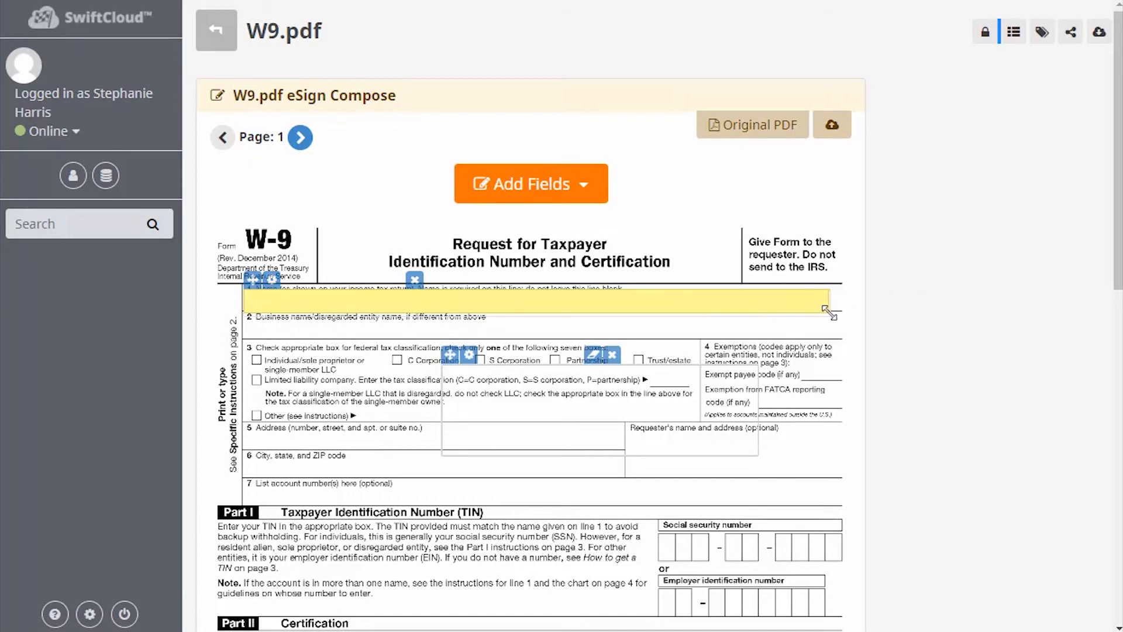
scroll(down, 3)
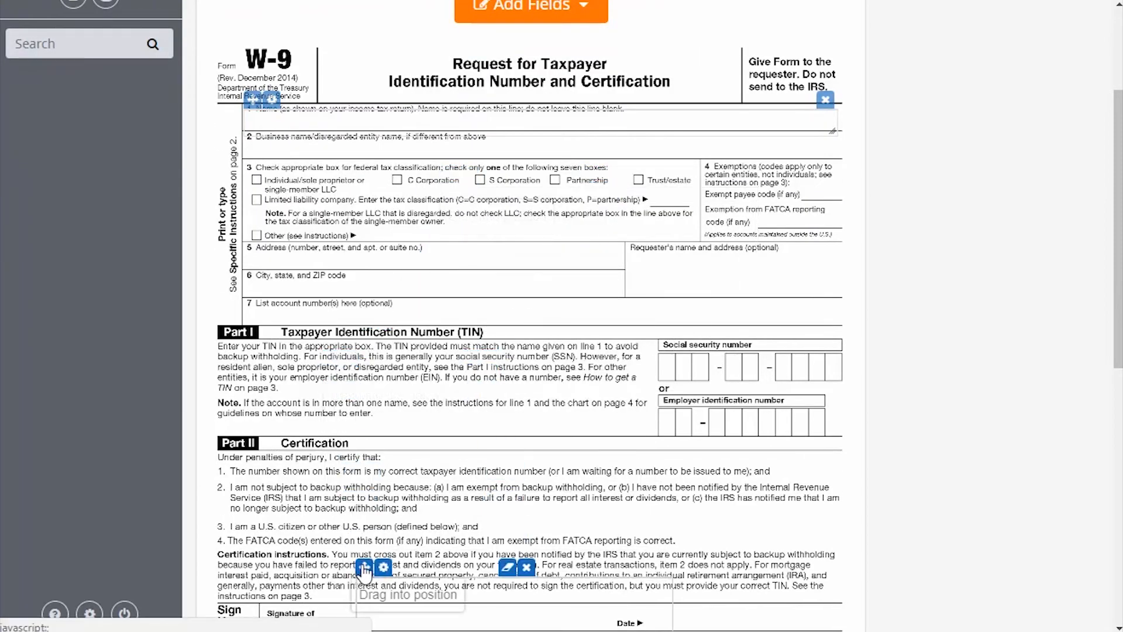
scroll(down, 3)
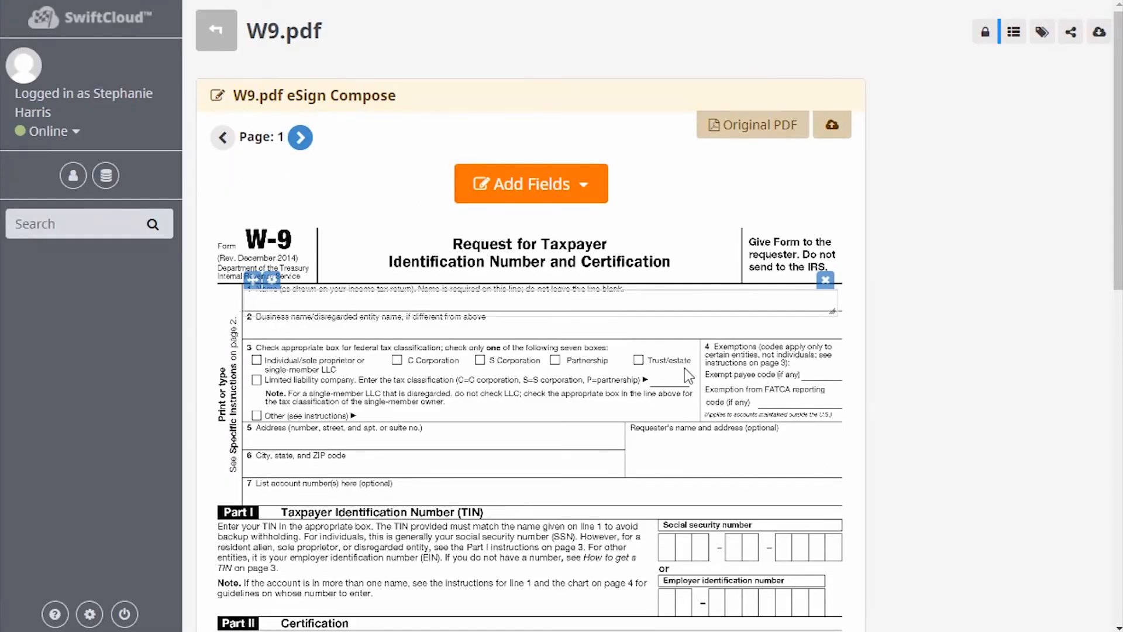
mouse_move(240, 326)
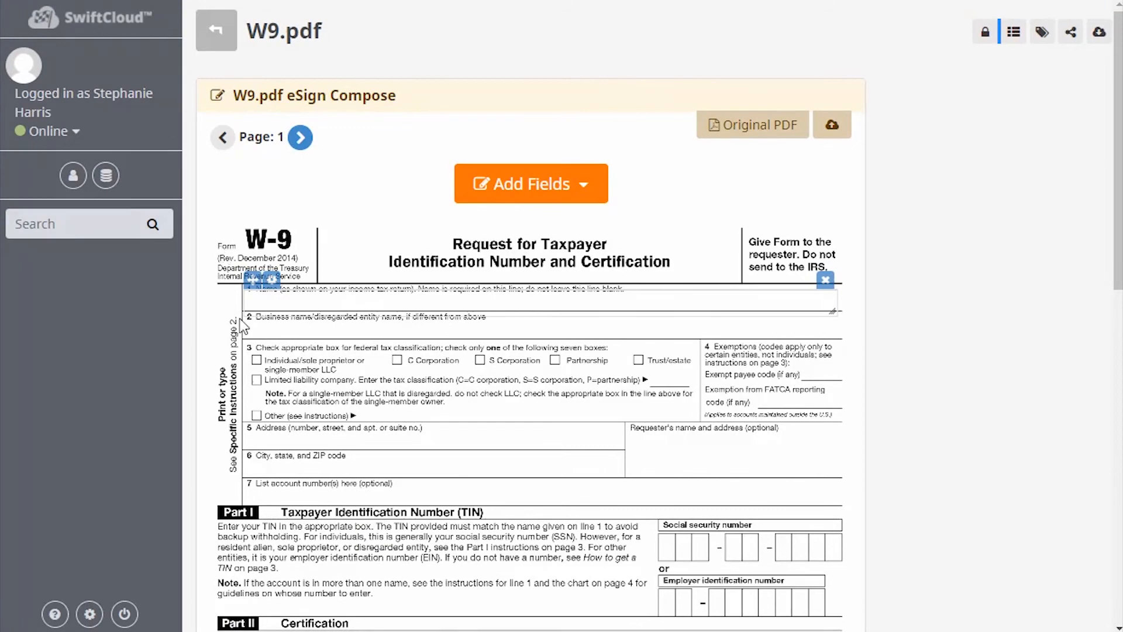
scroll(down, 3)
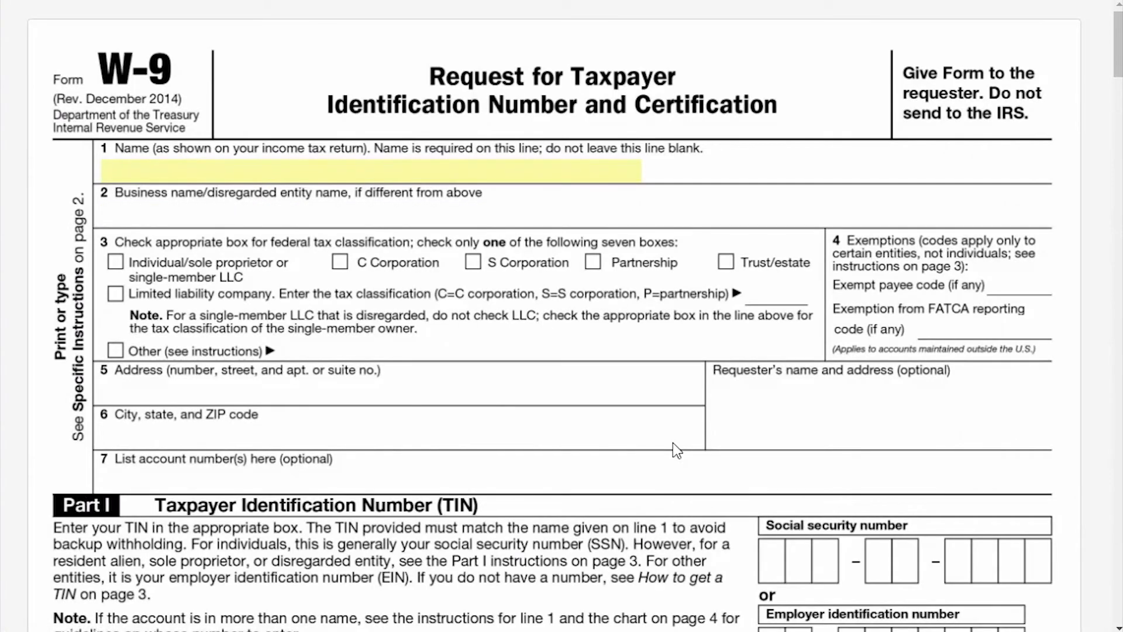
- Enter the name 'Roger TEst' on line 1 and attempt Sign & Send
text(Roger TEst)
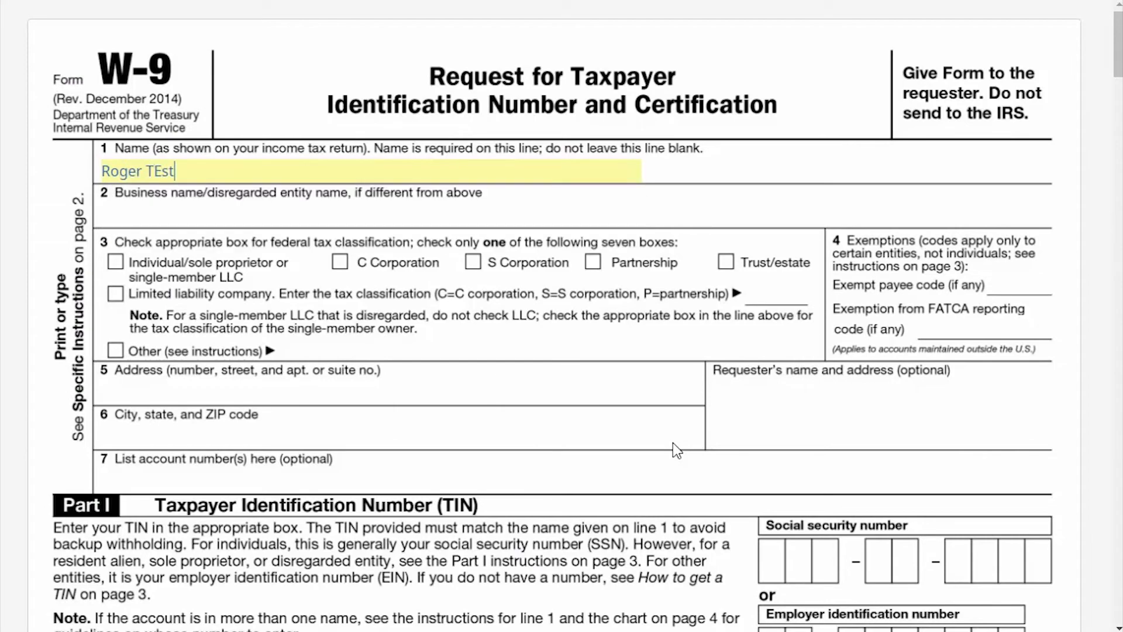
scroll(down, 3)
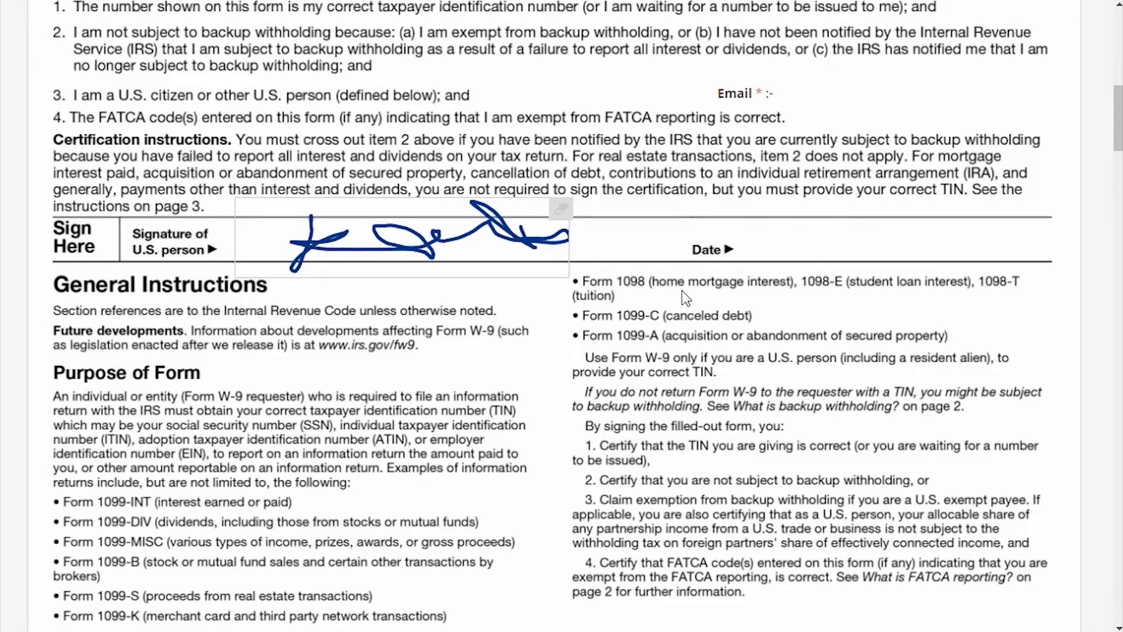
scroll(down, 3)
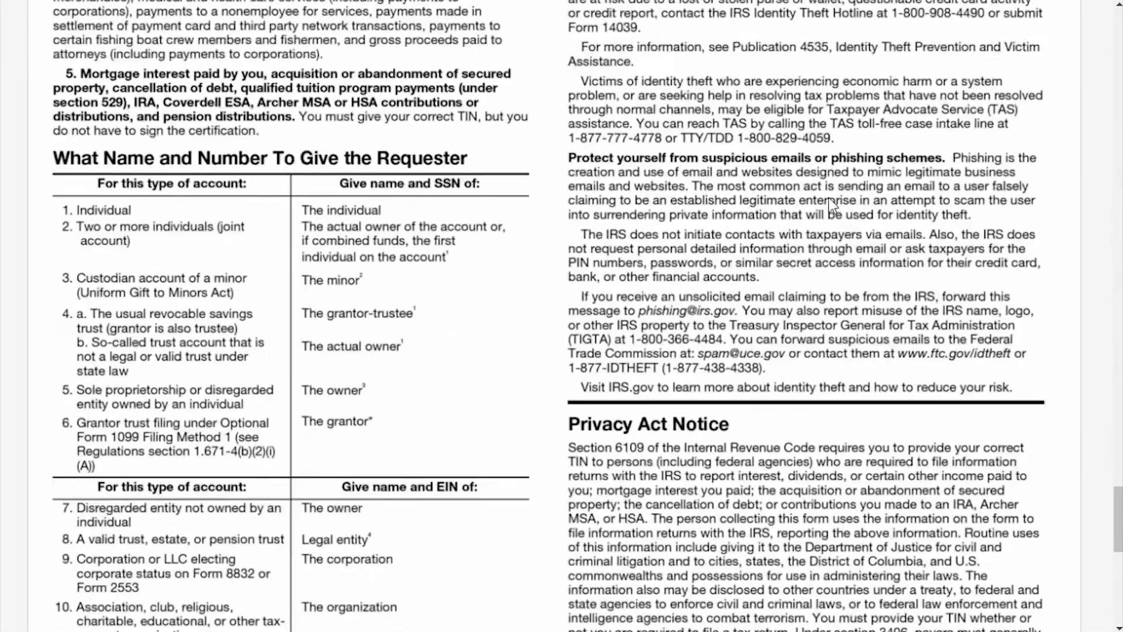
scroll(down, 3)
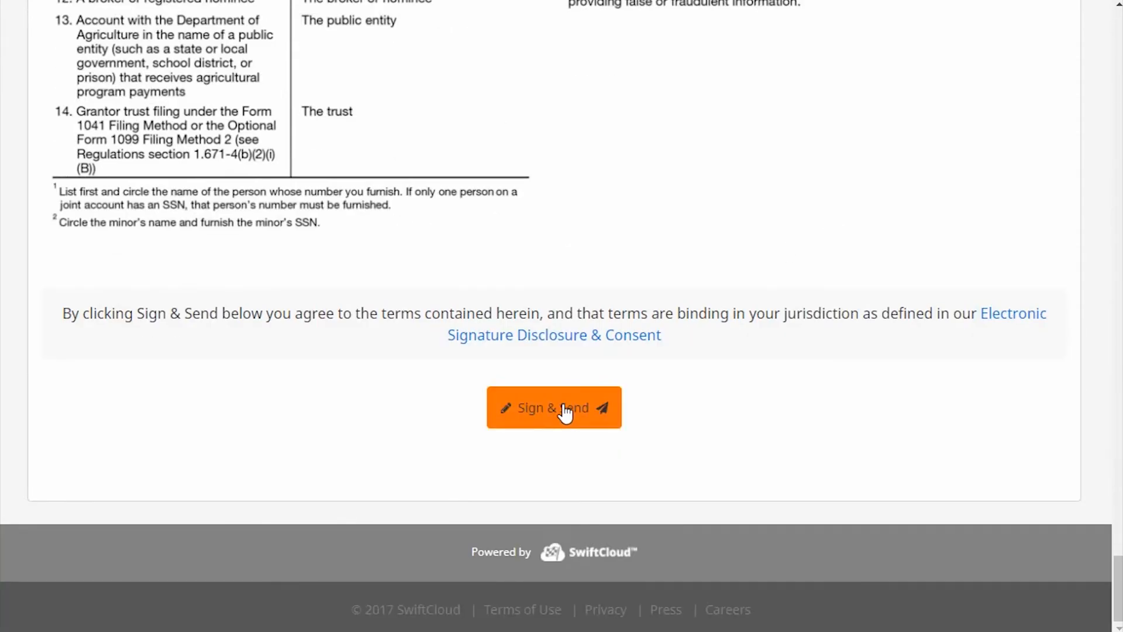
mouse_move(567, 397)
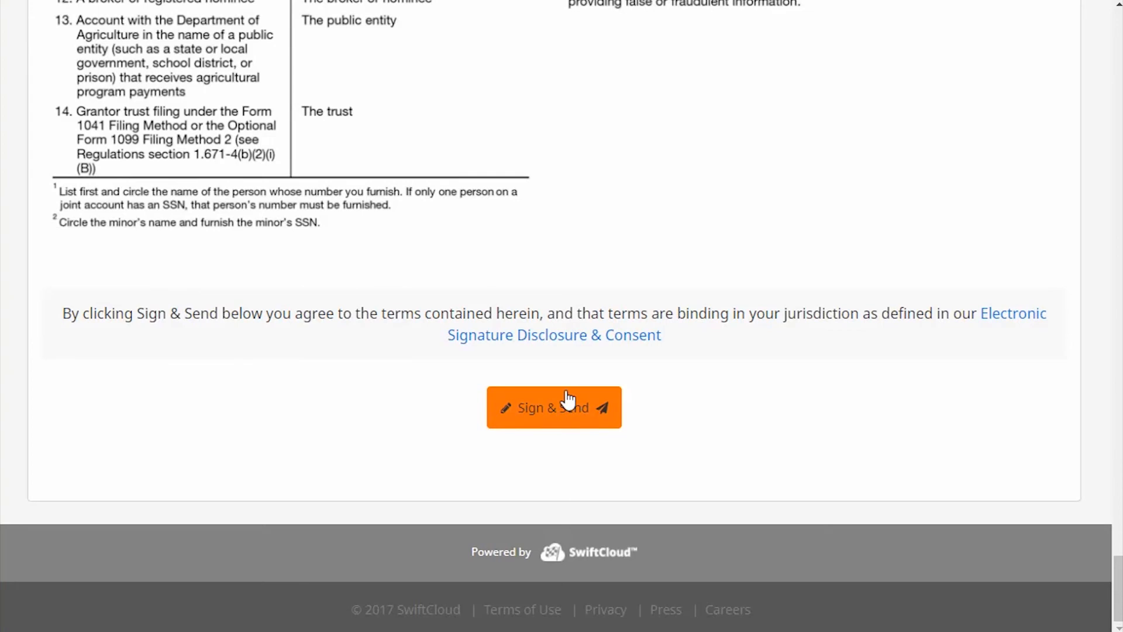
click(554, 407)
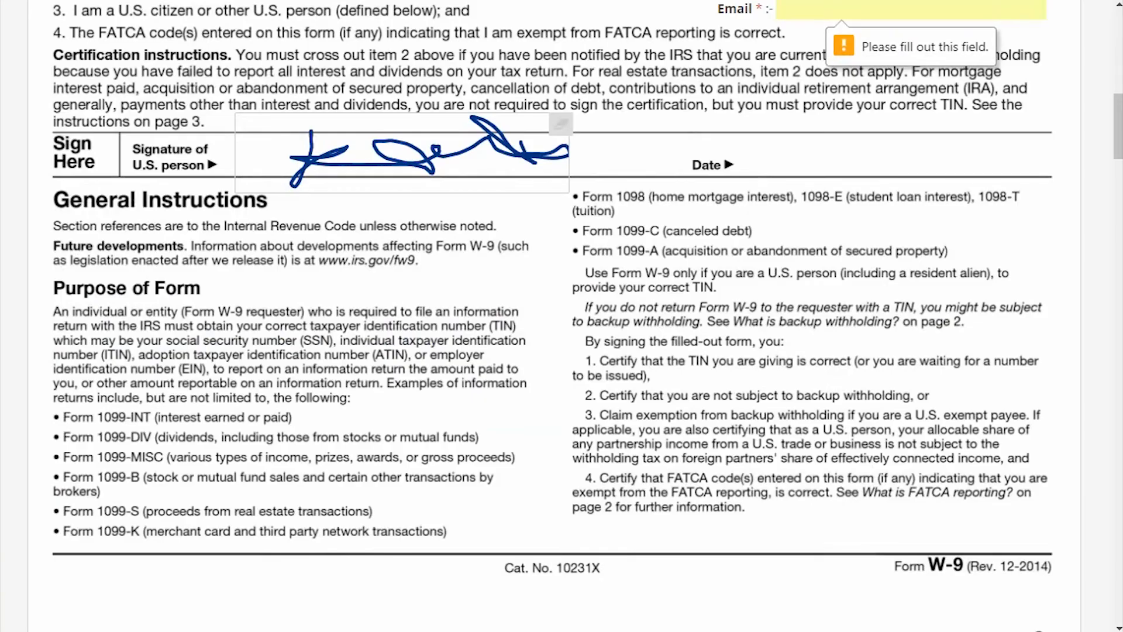
text(JohnDoe@Mailinator.com)
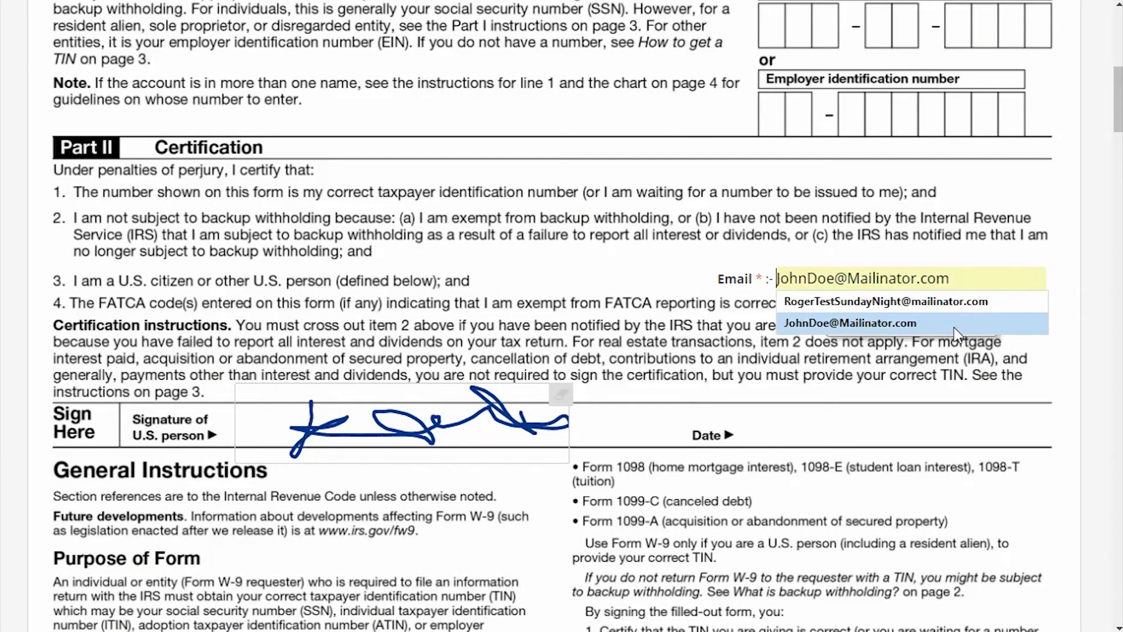
mouse_move(899, 329)
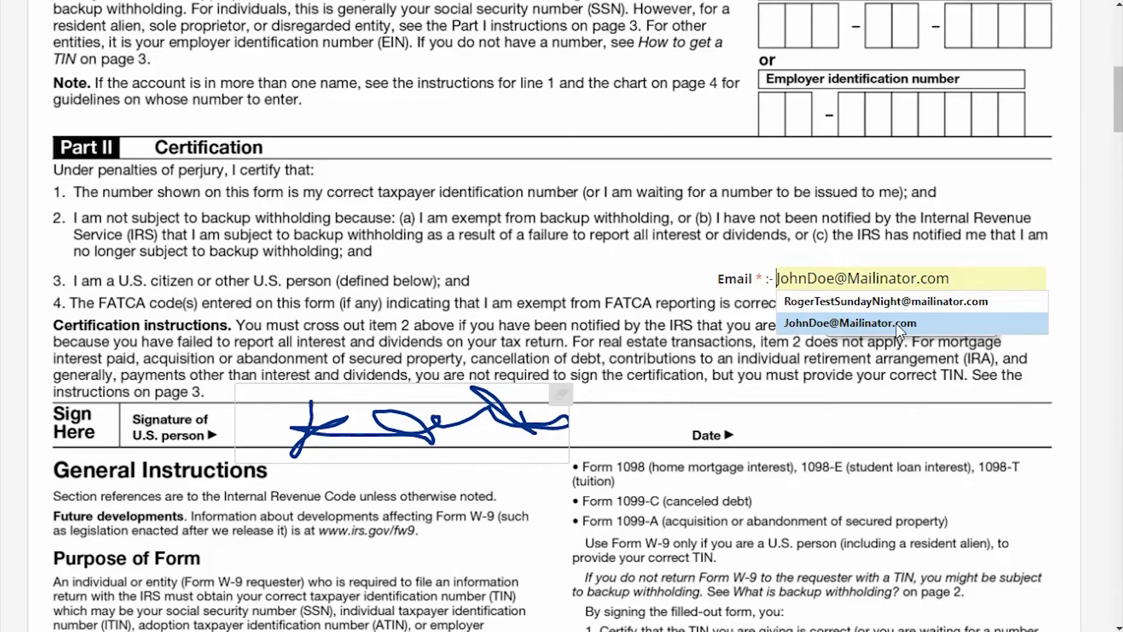
scroll(down, 3)
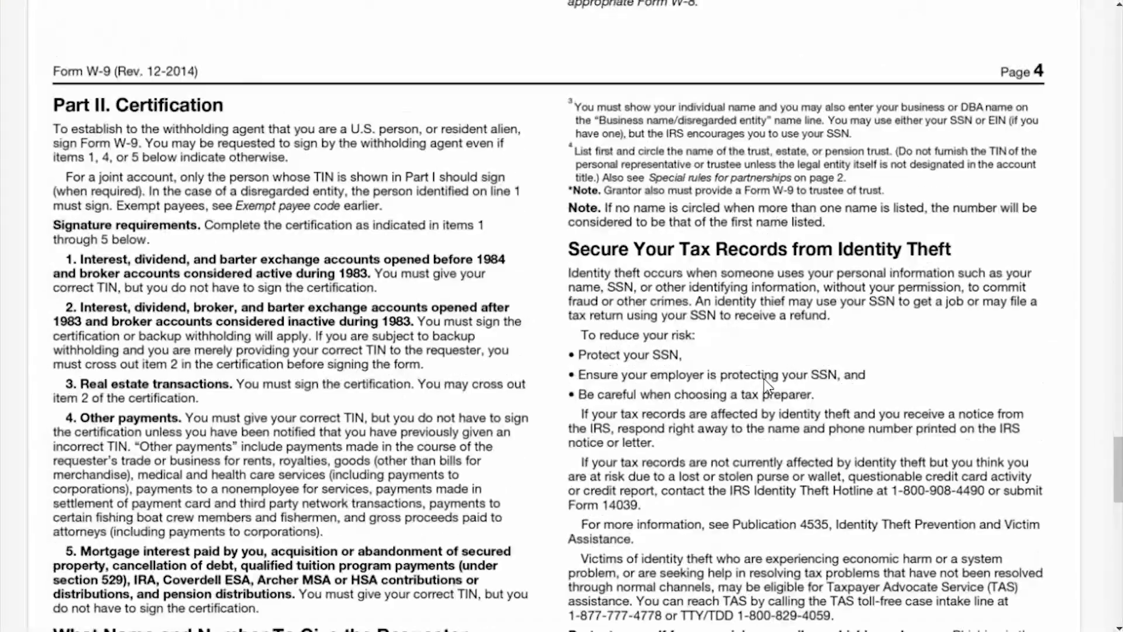
scroll(down, 3)
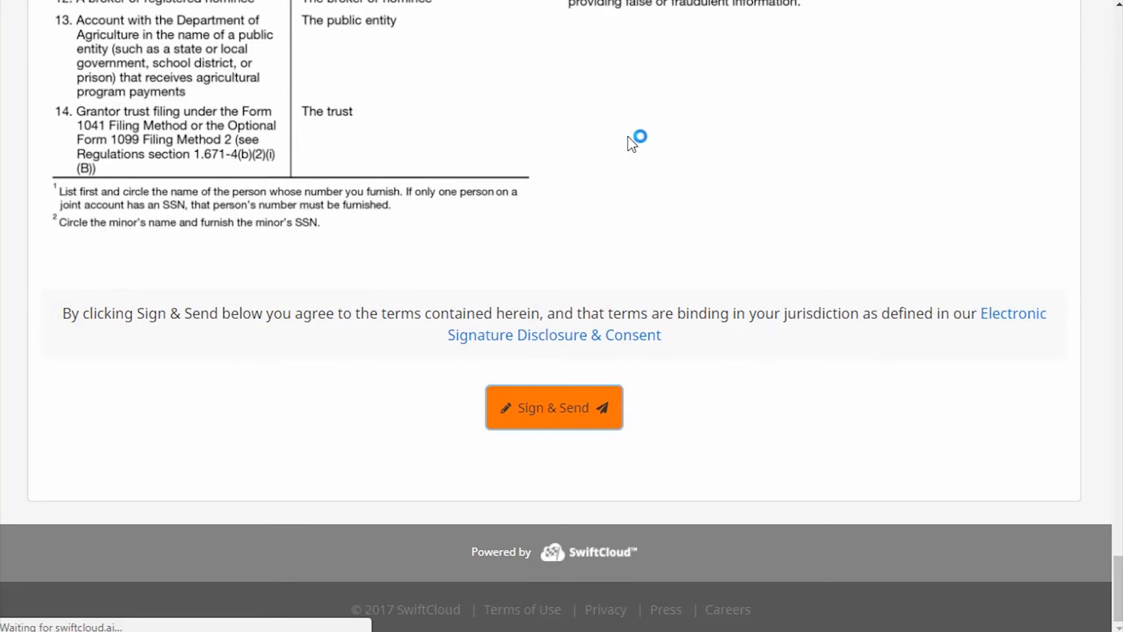
click(552, 407)
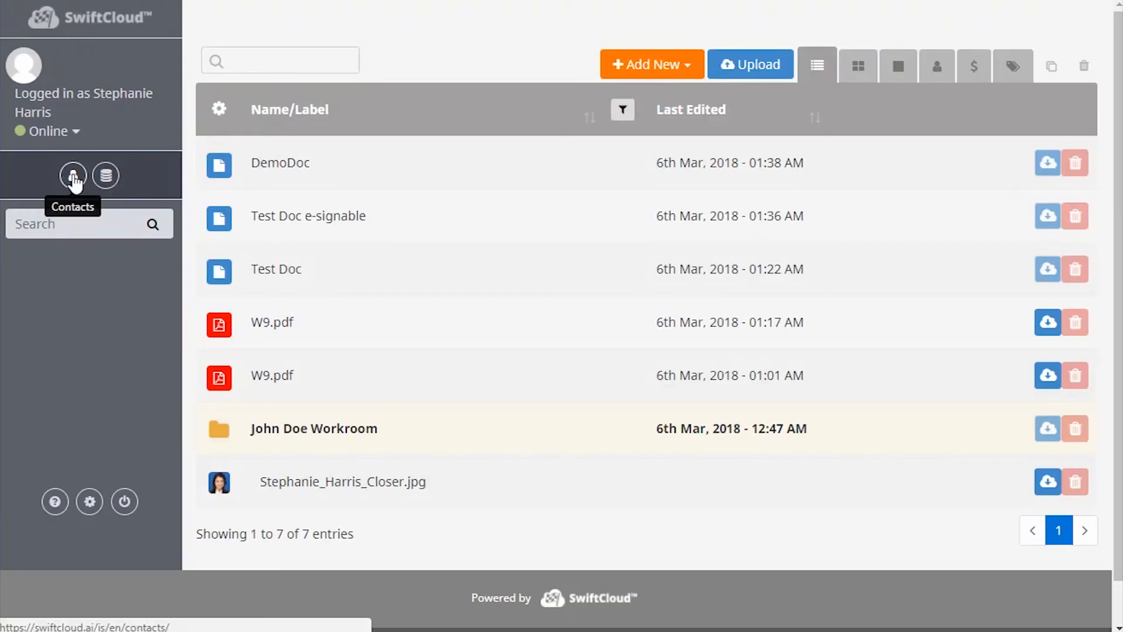
right_click(73, 176)
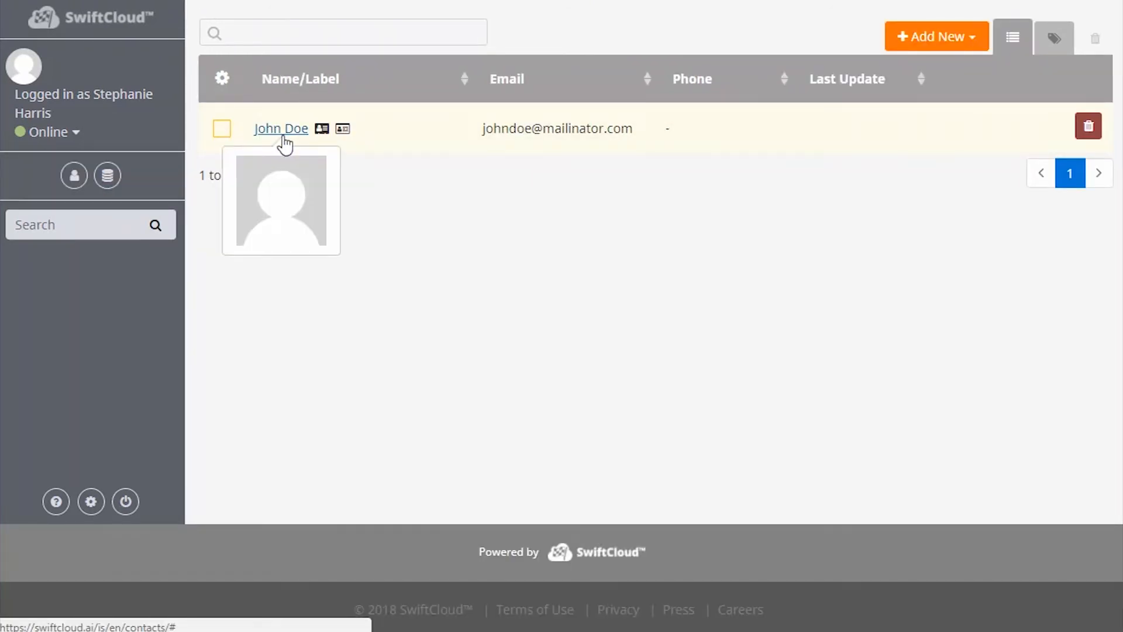
mouse_move(458, 140)
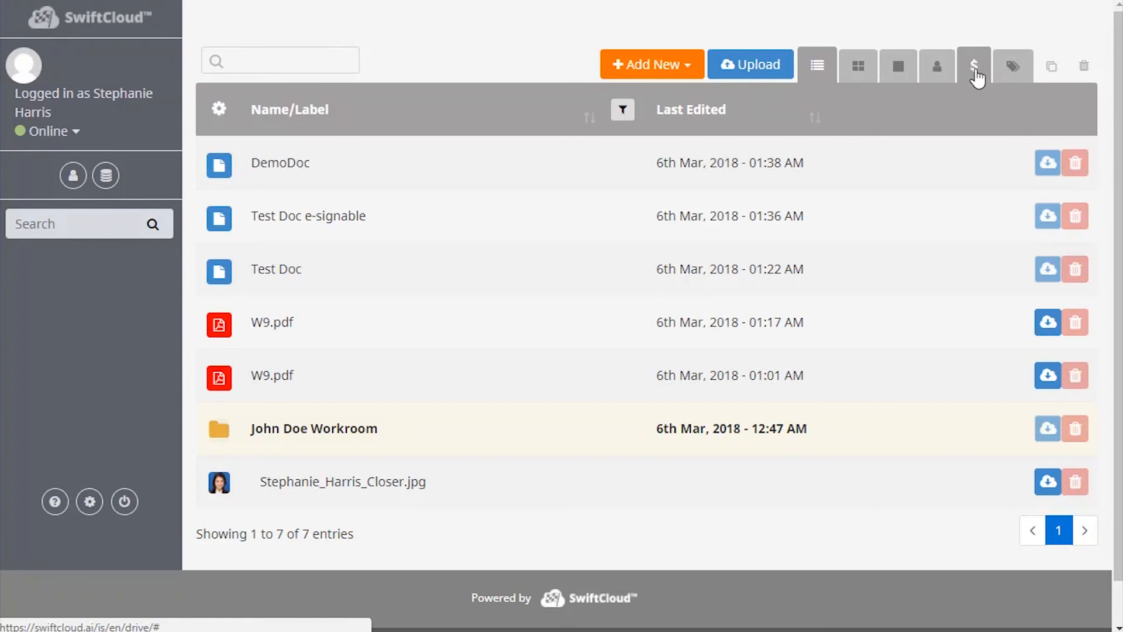
mouse_move(1051, 67)
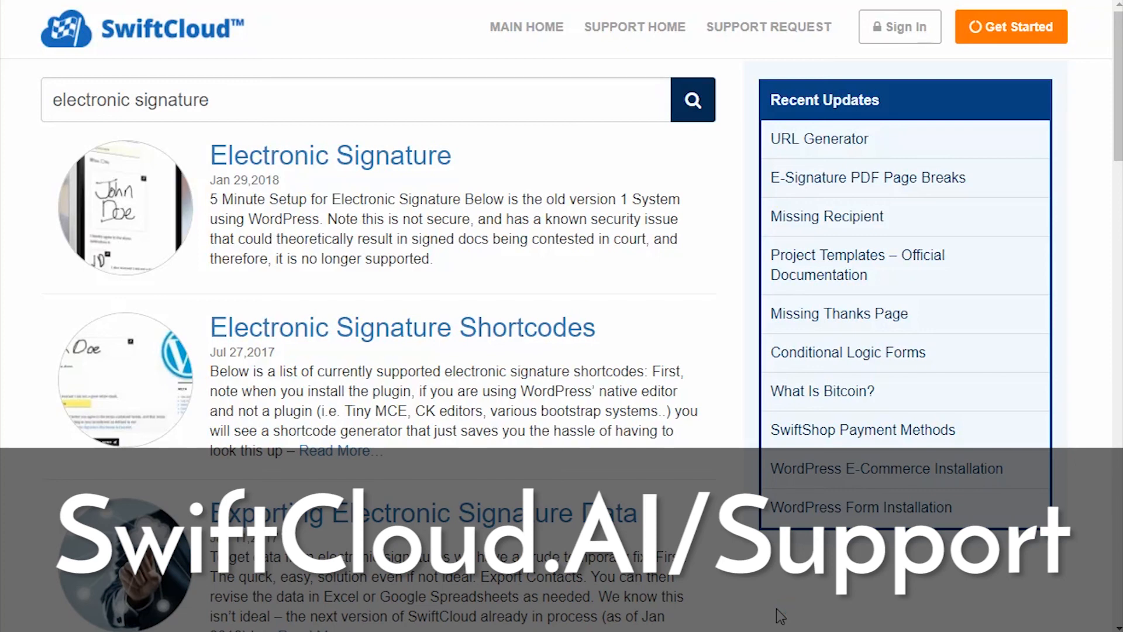
- Go to the support site's Support Request contact form
click(769, 26)
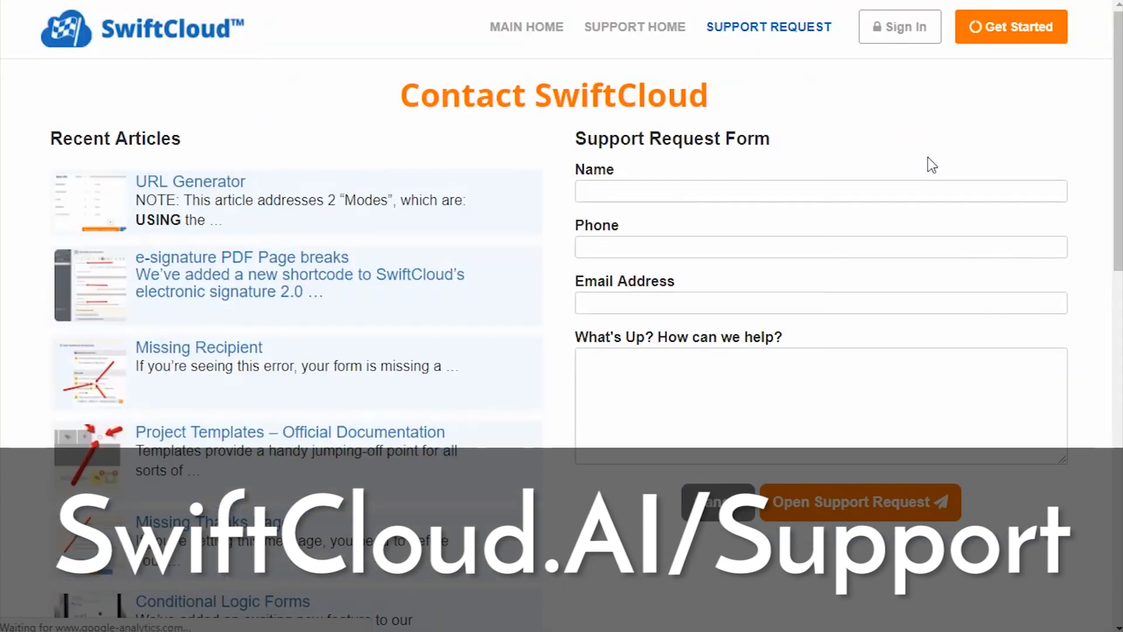